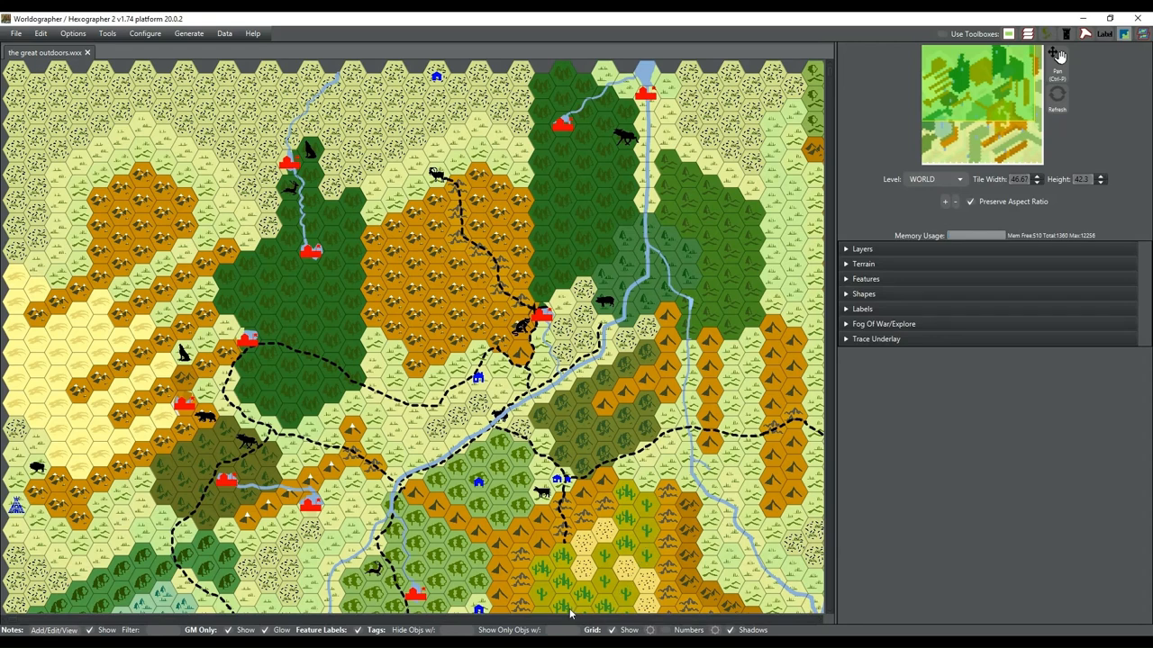
pyautogui.moveTo(1026, 631)
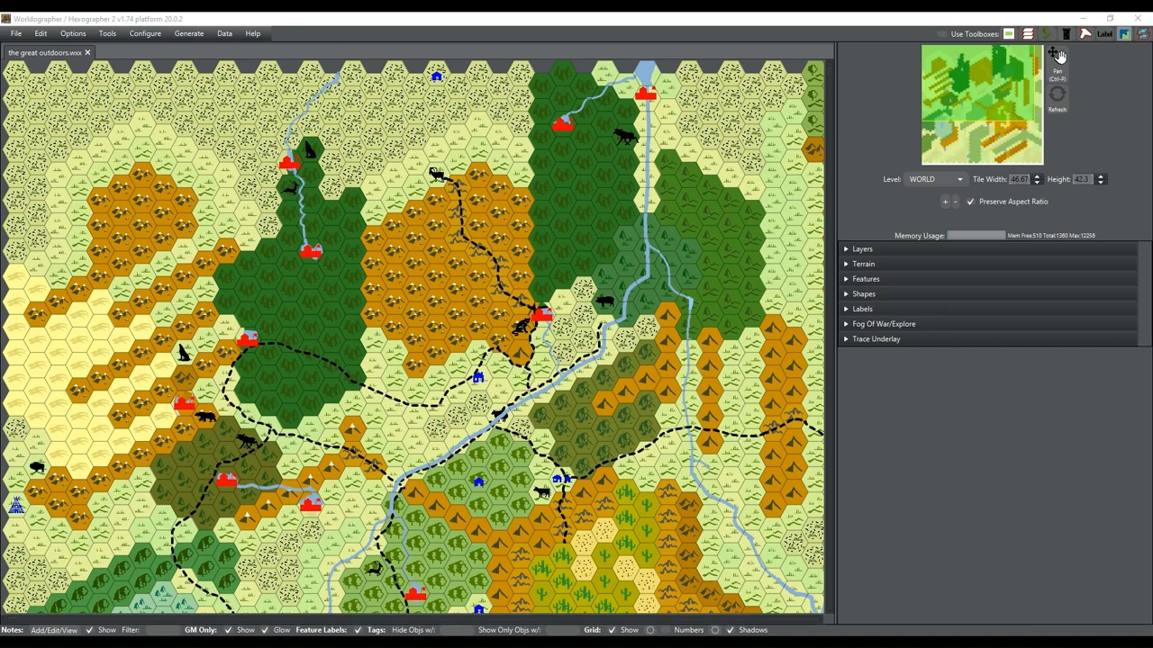
pyautogui.moveTo(264, 295)
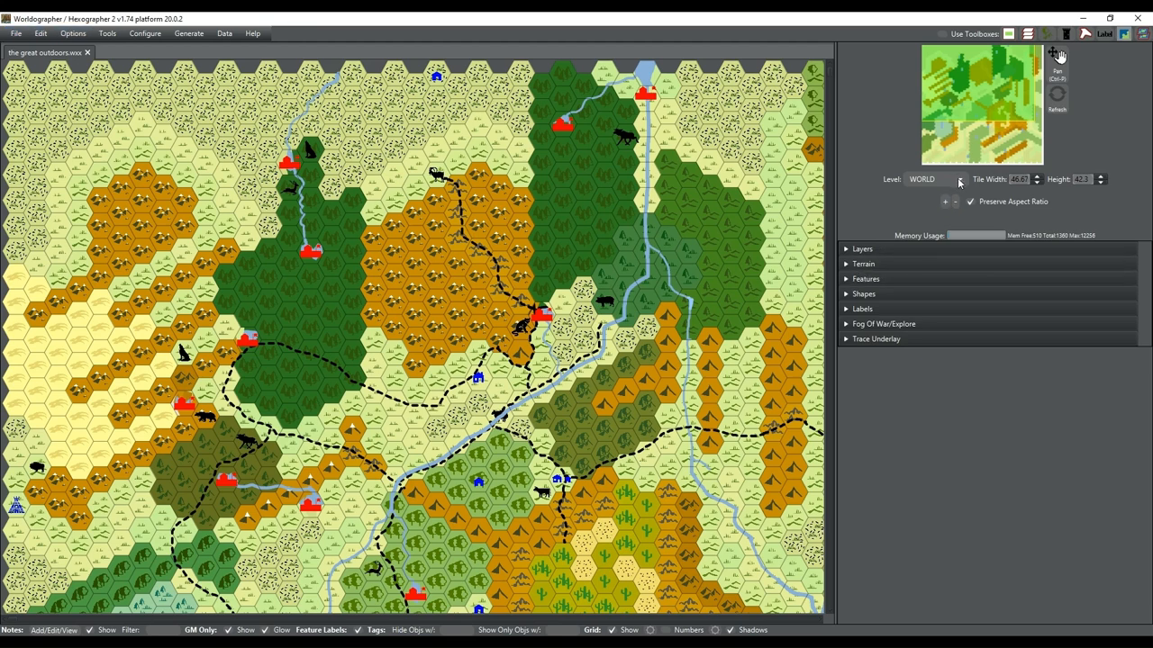
pyautogui.moveTo(948, 213)
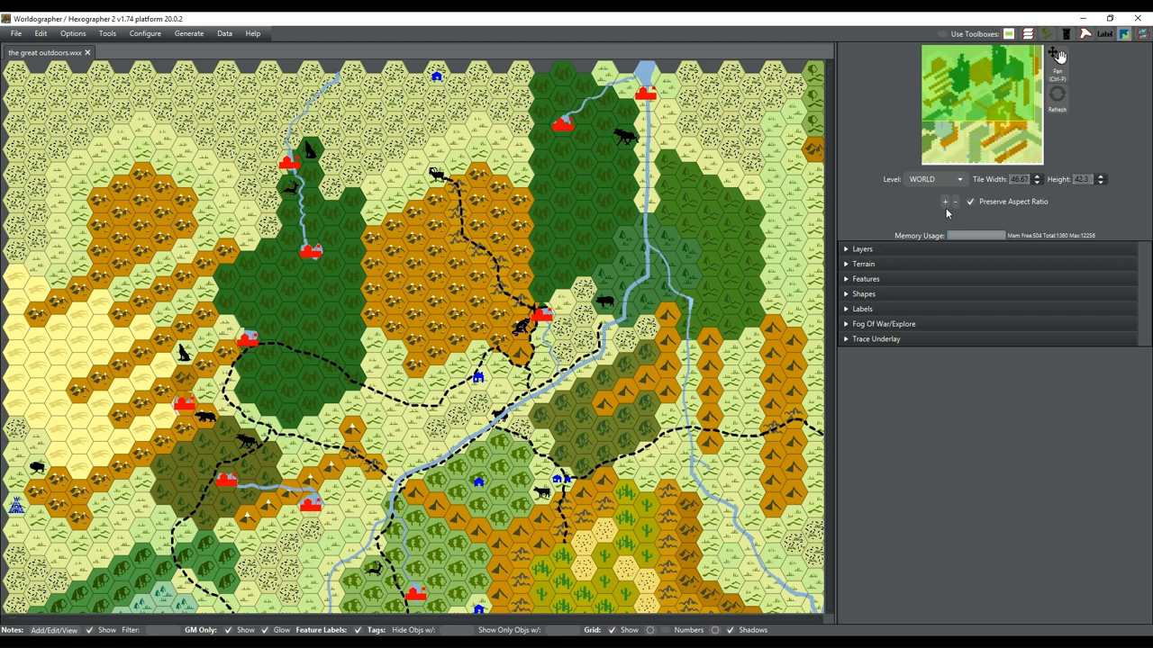
pyautogui.moveTo(702, 265)
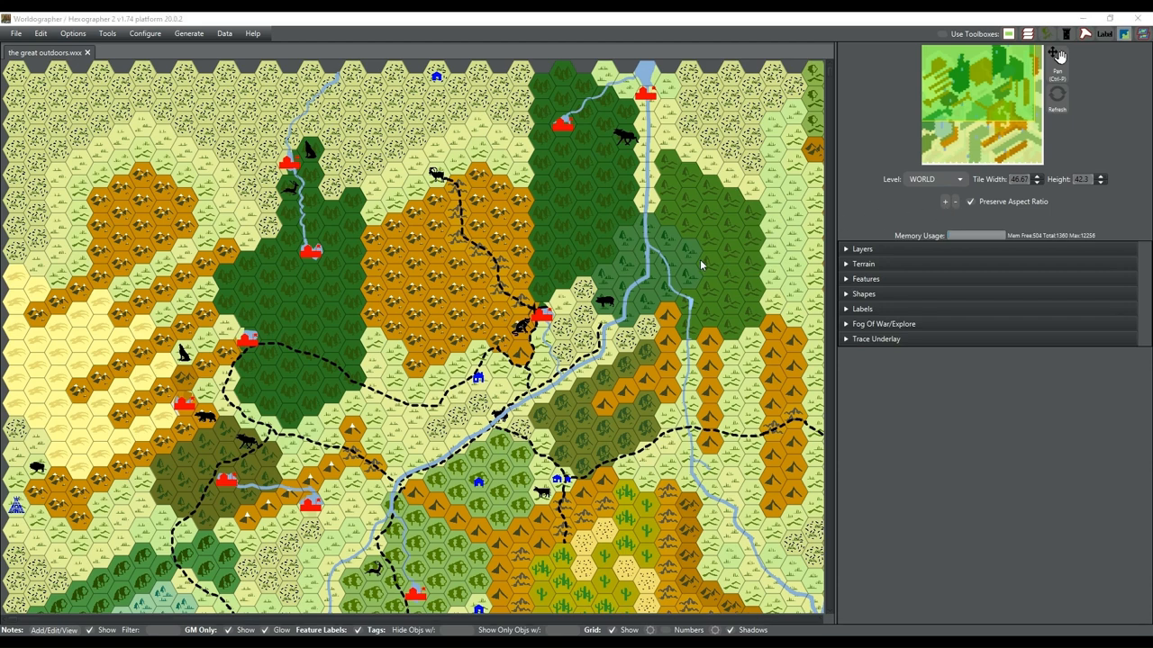
pyautogui.moveTo(710, 183)
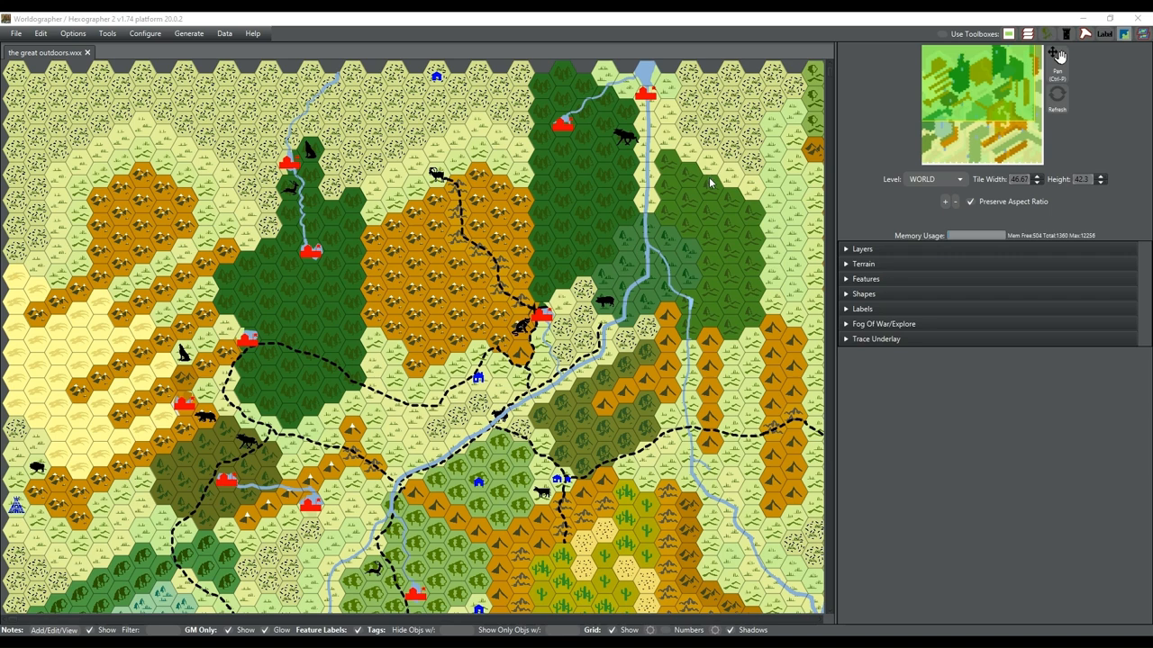
pyautogui.moveTo(694, 248)
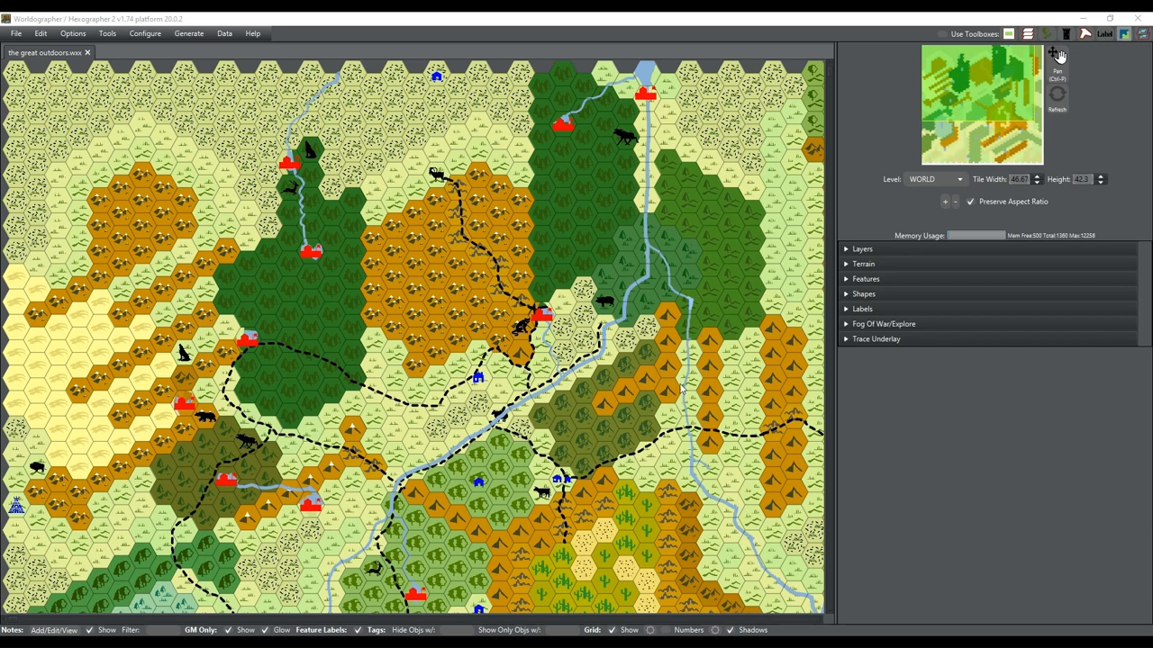
# Set the Level dropdown to CONTINENT for 'the great outdoors' map
pyautogui.click(932, 178)
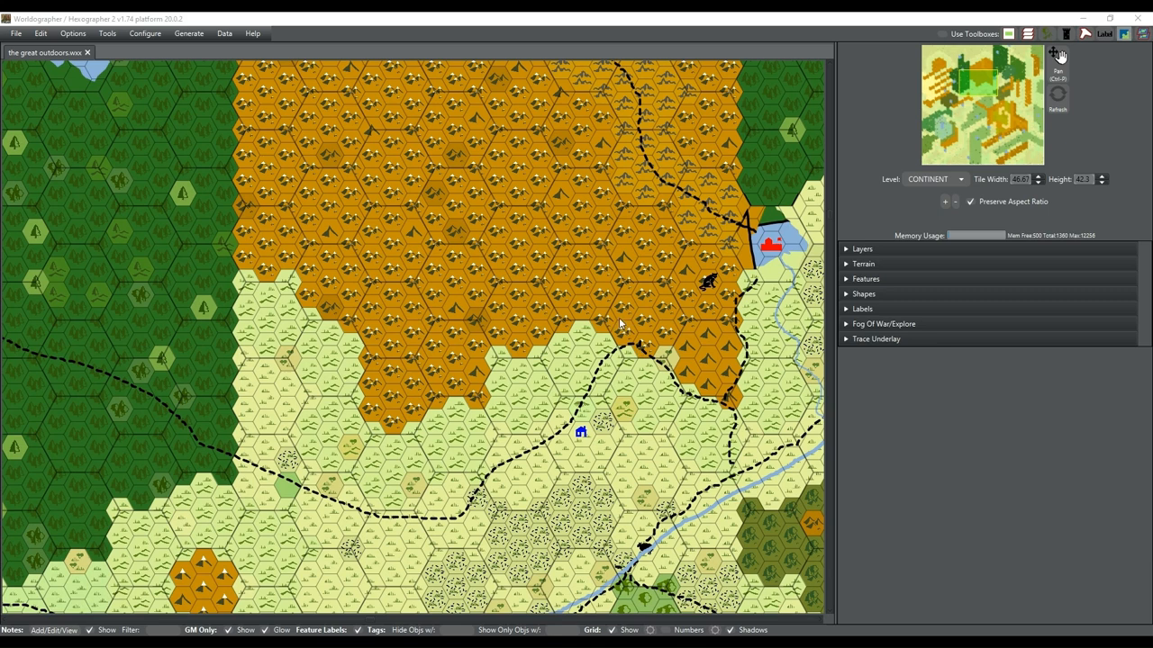
pyautogui.moveTo(599, 261)
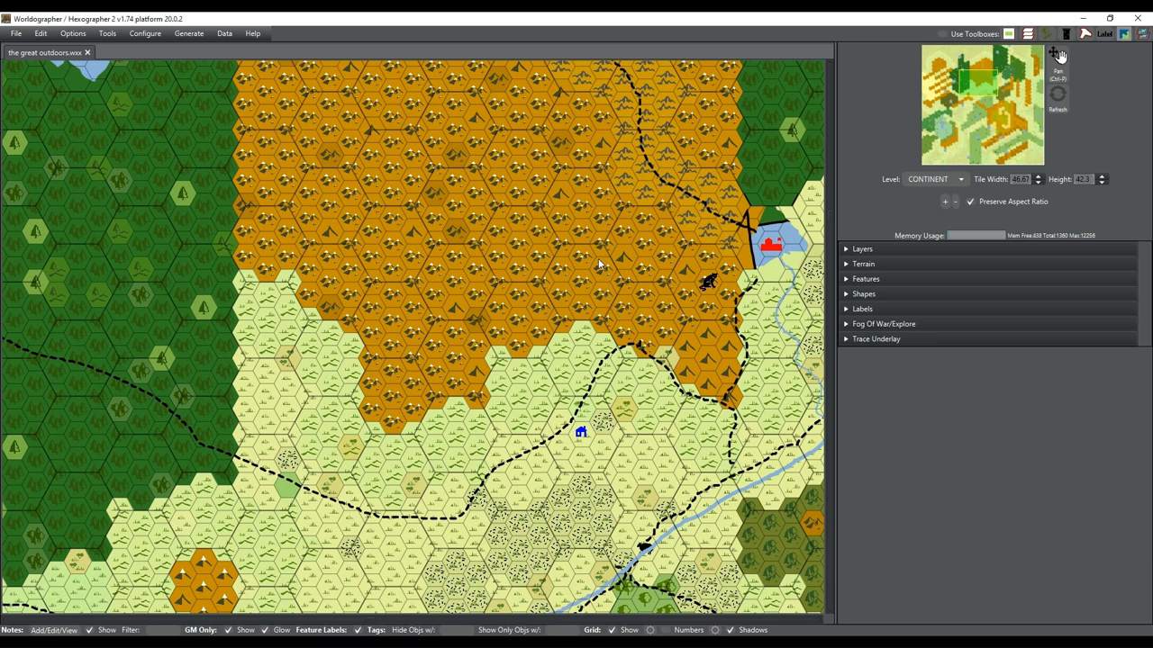
pyautogui.moveTo(410, 261)
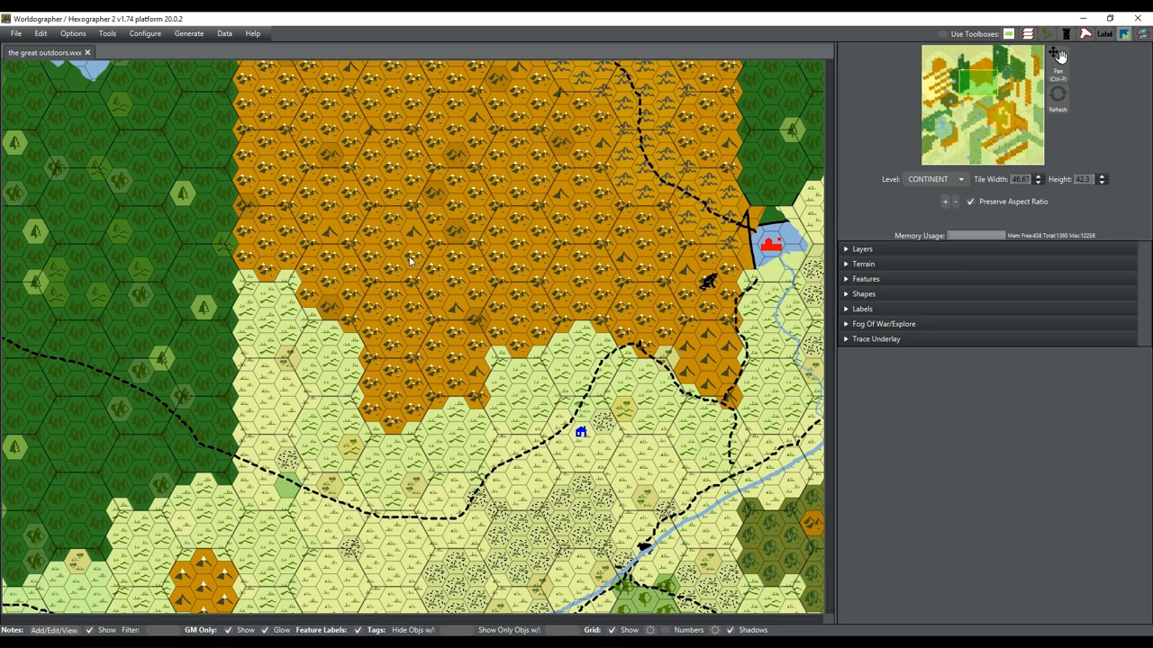
pyautogui.moveTo(36, 145)
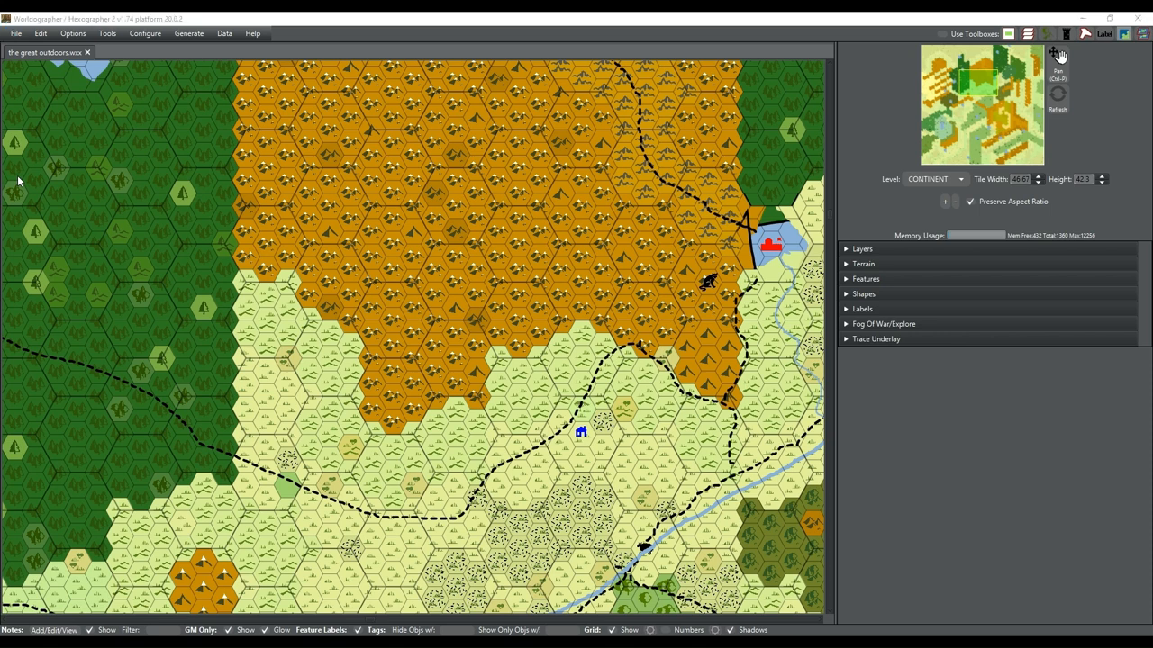
pyautogui.moveTo(351, 299)
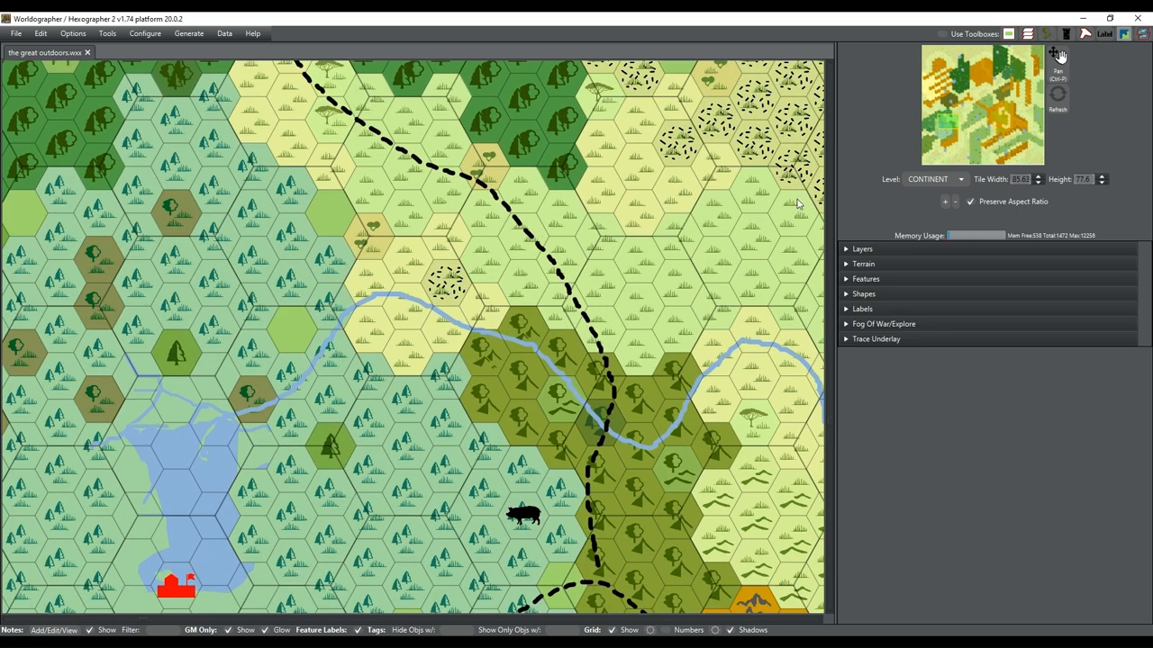
pyautogui.moveTo(949, 125)
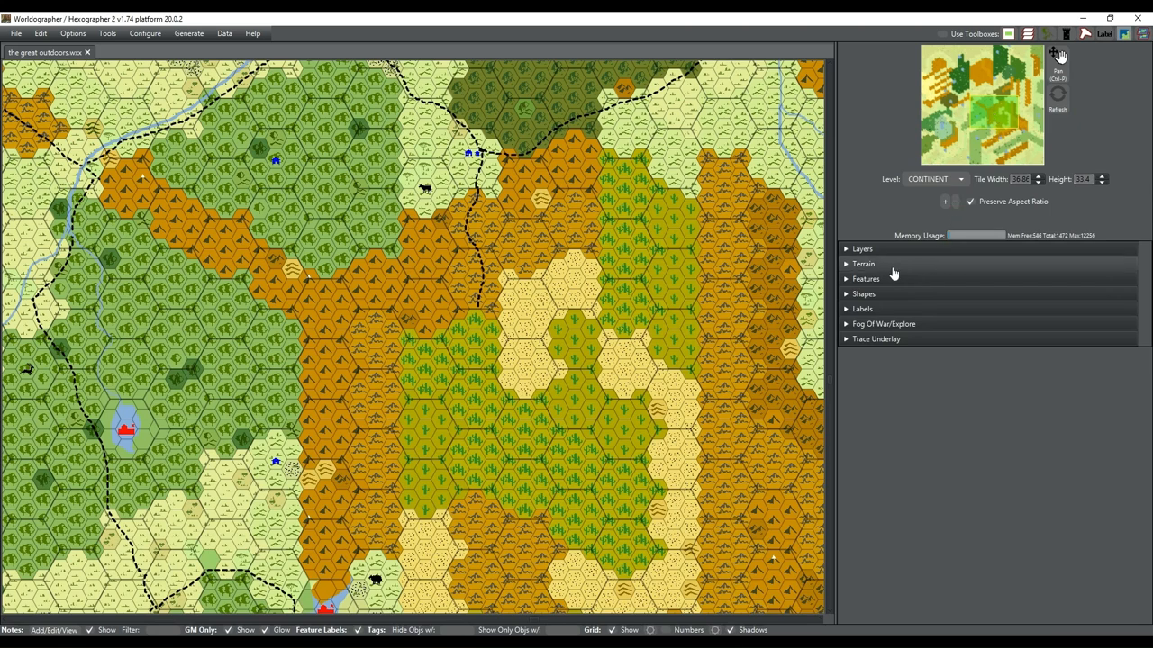
# Filter the Terrain panel to the Classic set and choose Desert Cactus
pyautogui.click(863, 263)
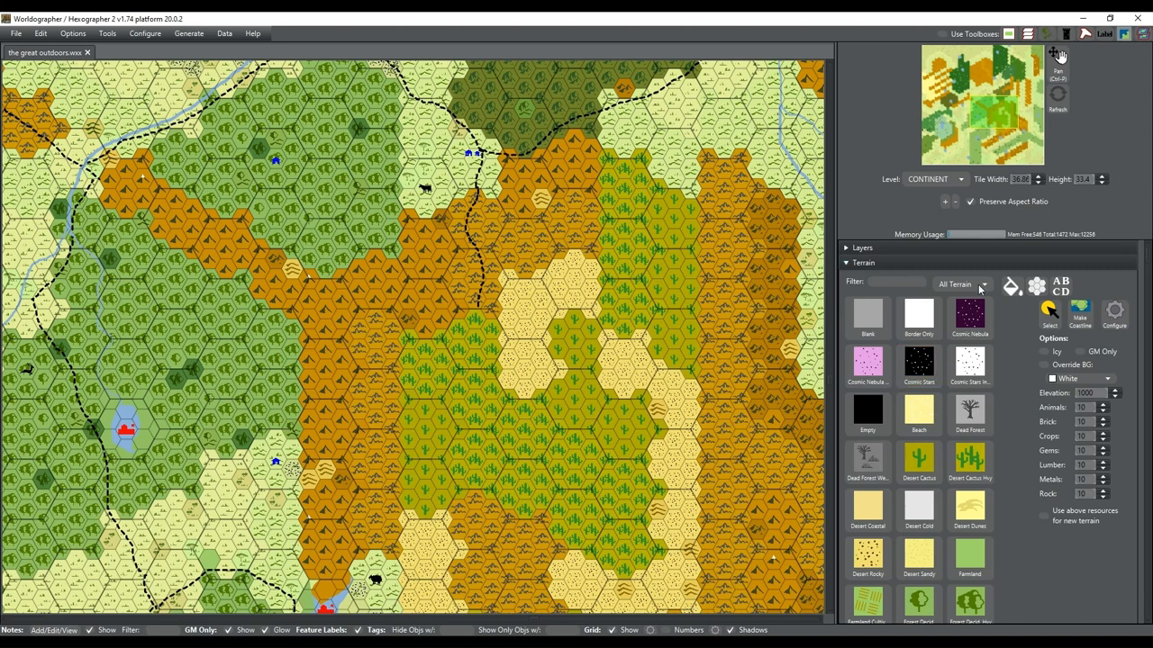
pyautogui.click(982, 285)
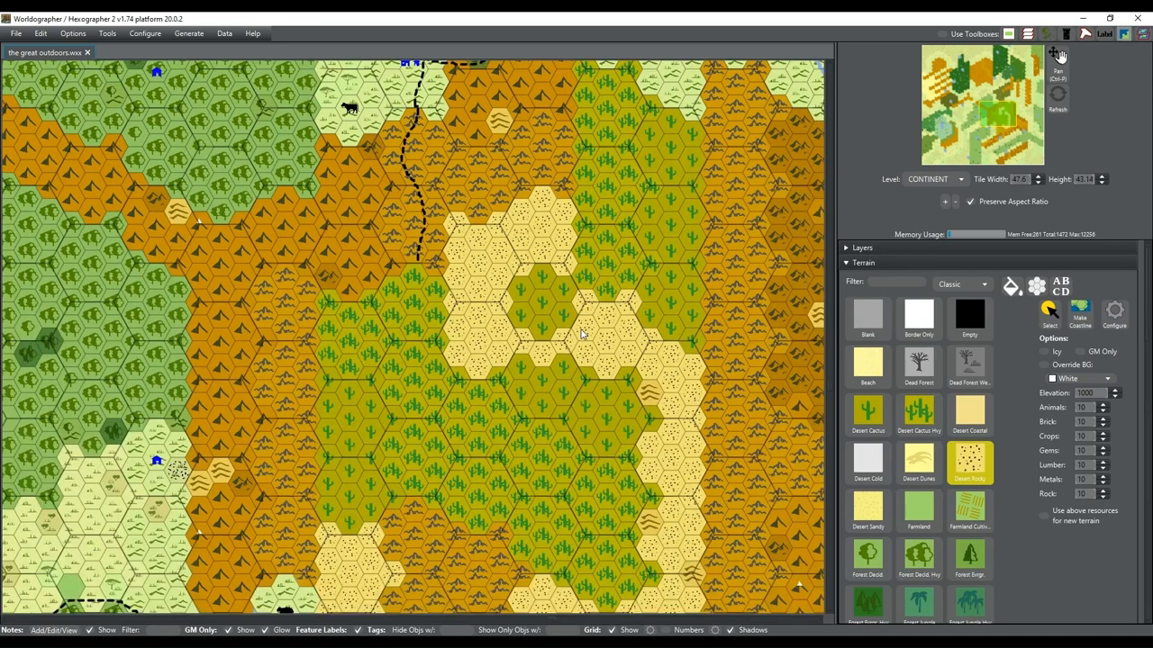
pyautogui.moveTo(999, 121)
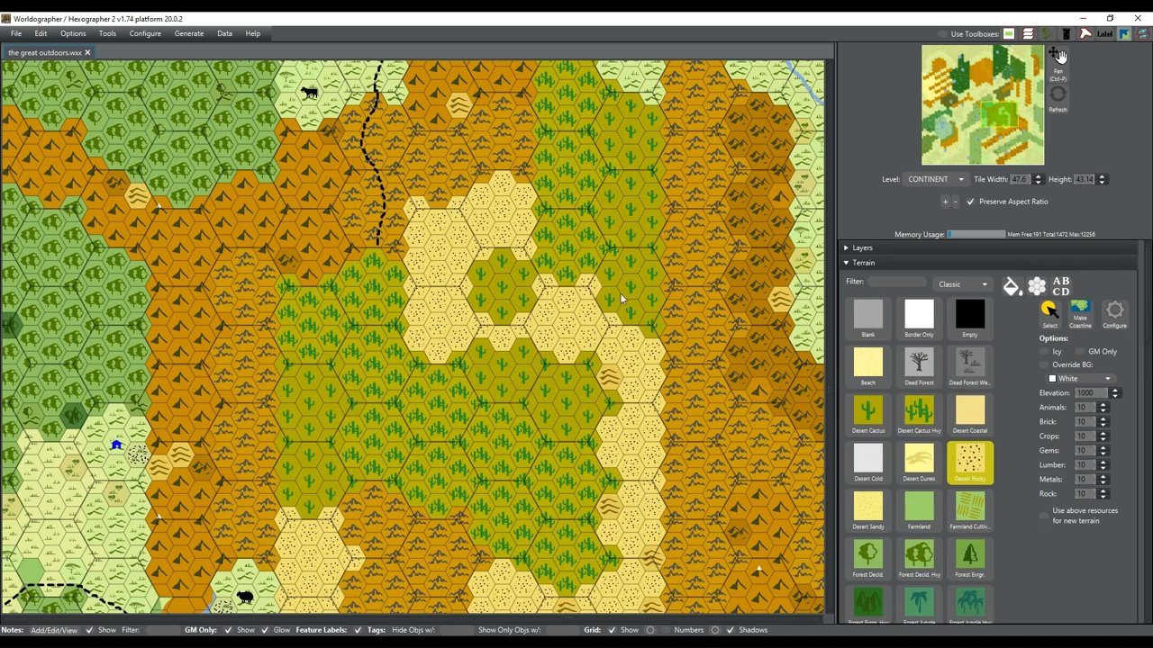
pyautogui.moveTo(549, 287)
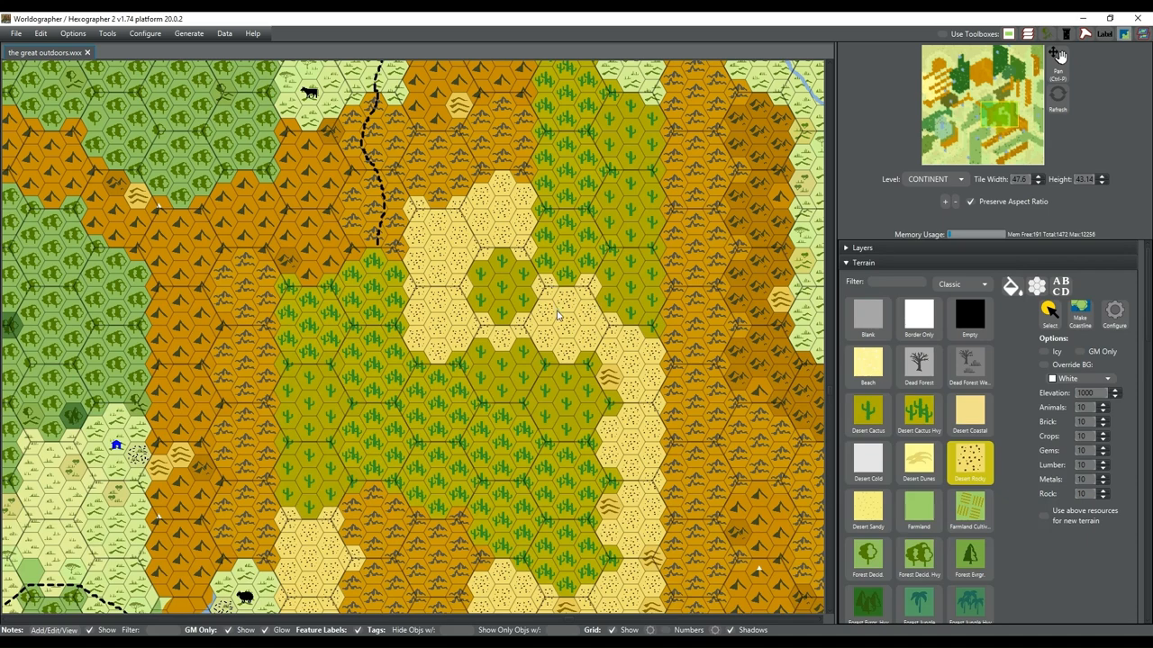
pyautogui.moveTo(689, 353)
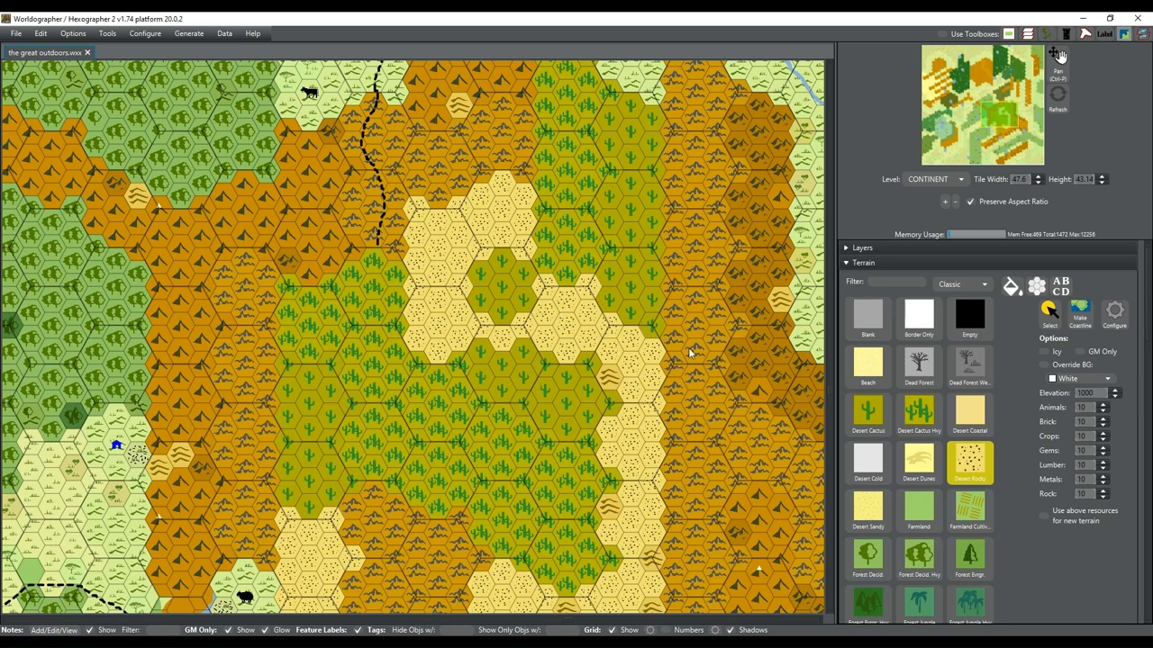
pyautogui.click(867, 414)
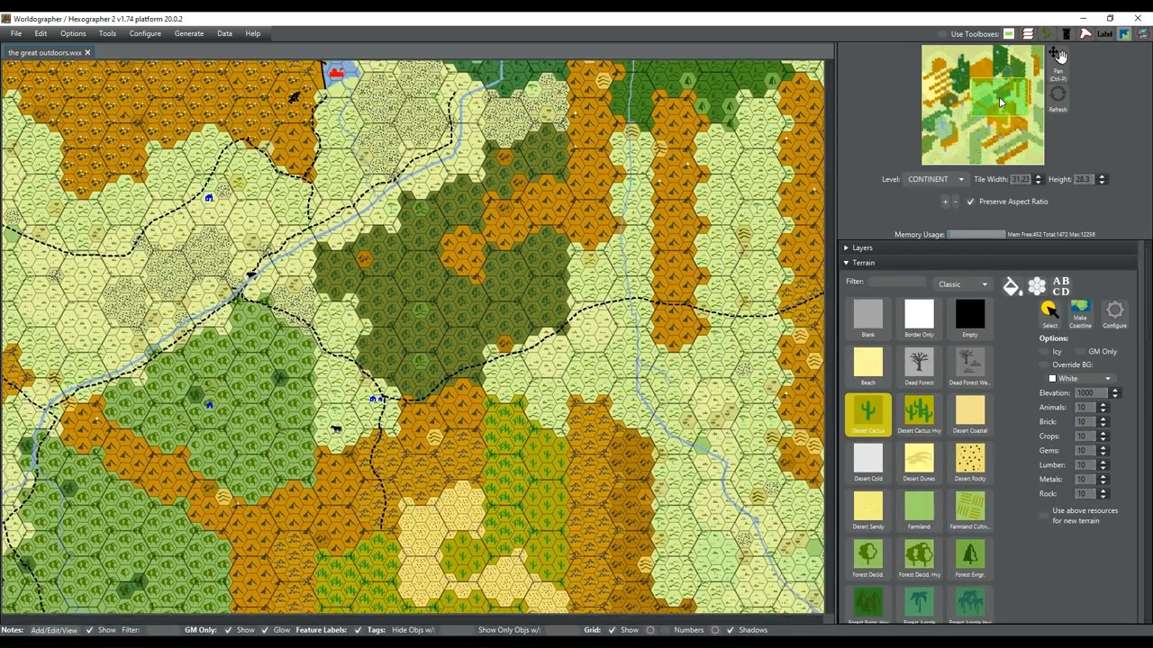
# Scroll the terrain palette and select the plain Mtn tile for painting
pyautogui.scroll(-3)
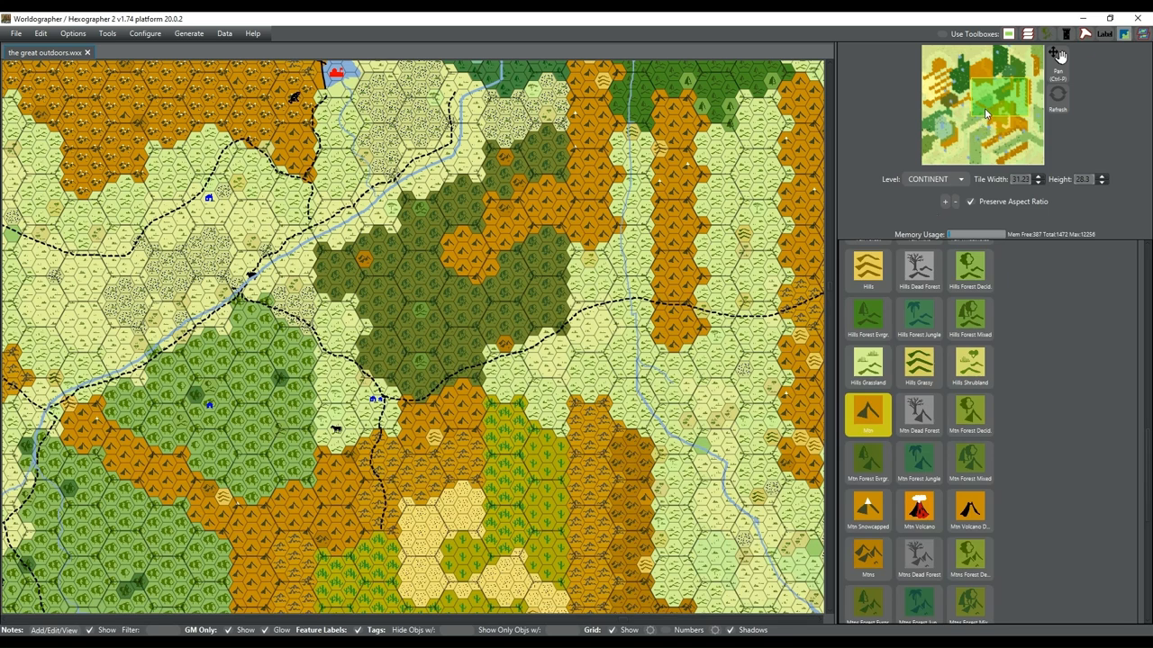
pyautogui.scroll(-3)
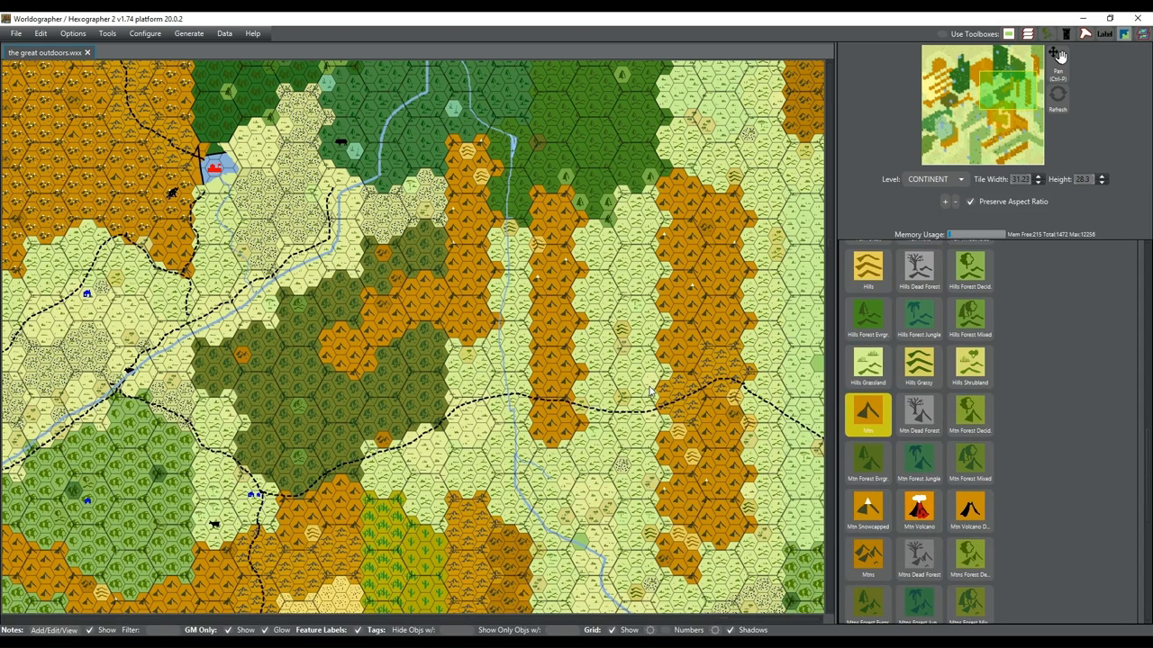
pyautogui.moveTo(684, 386)
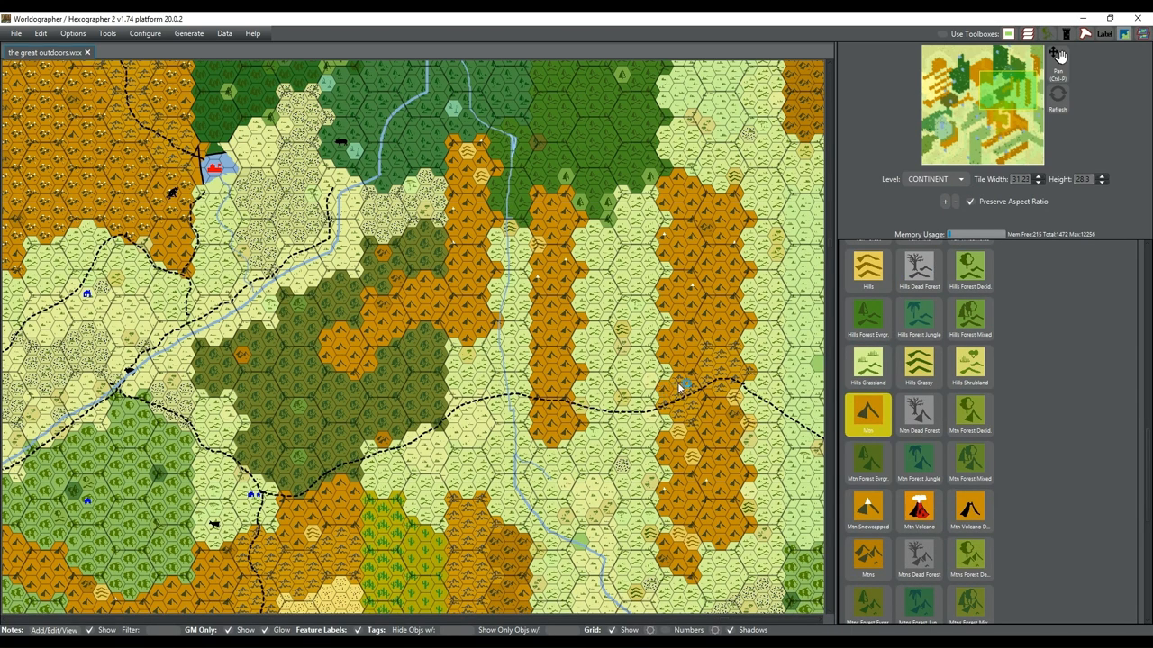
pyautogui.moveTo(711, 355)
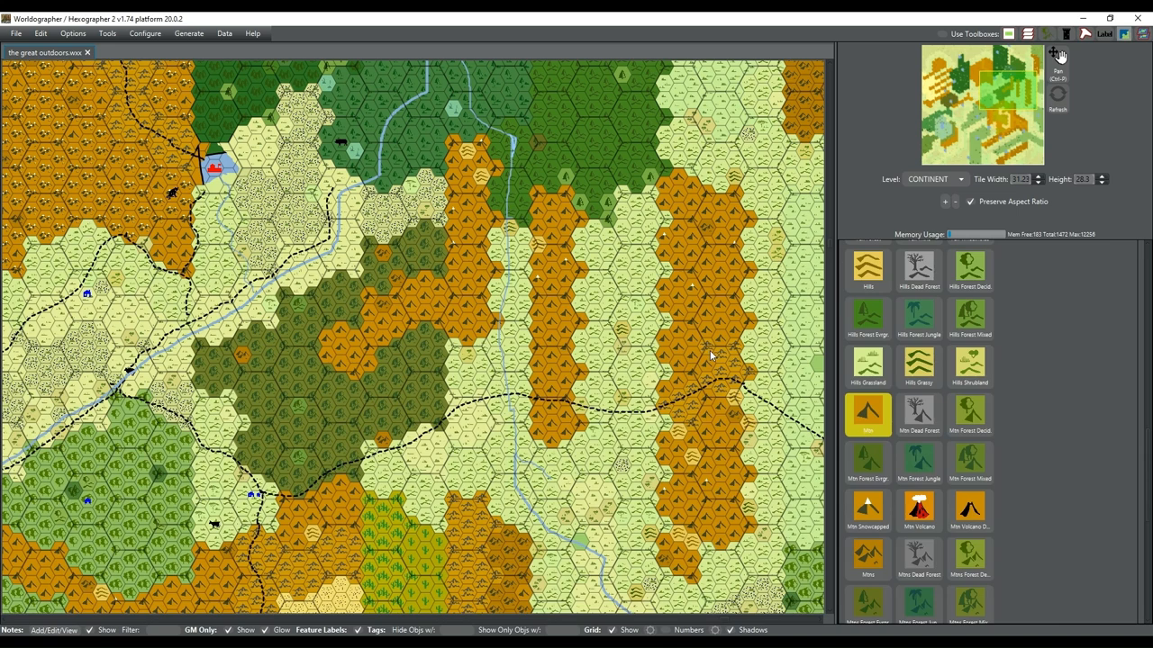
pyautogui.moveTo(739, 371)
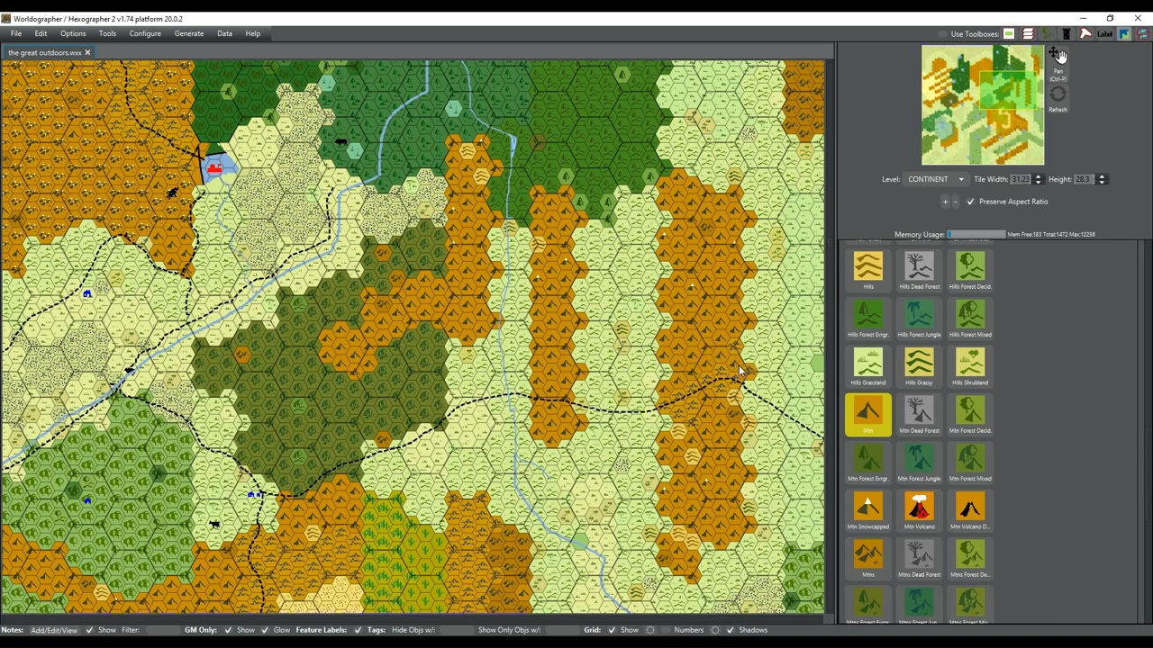
pyautogui.moveTo(709, 405)
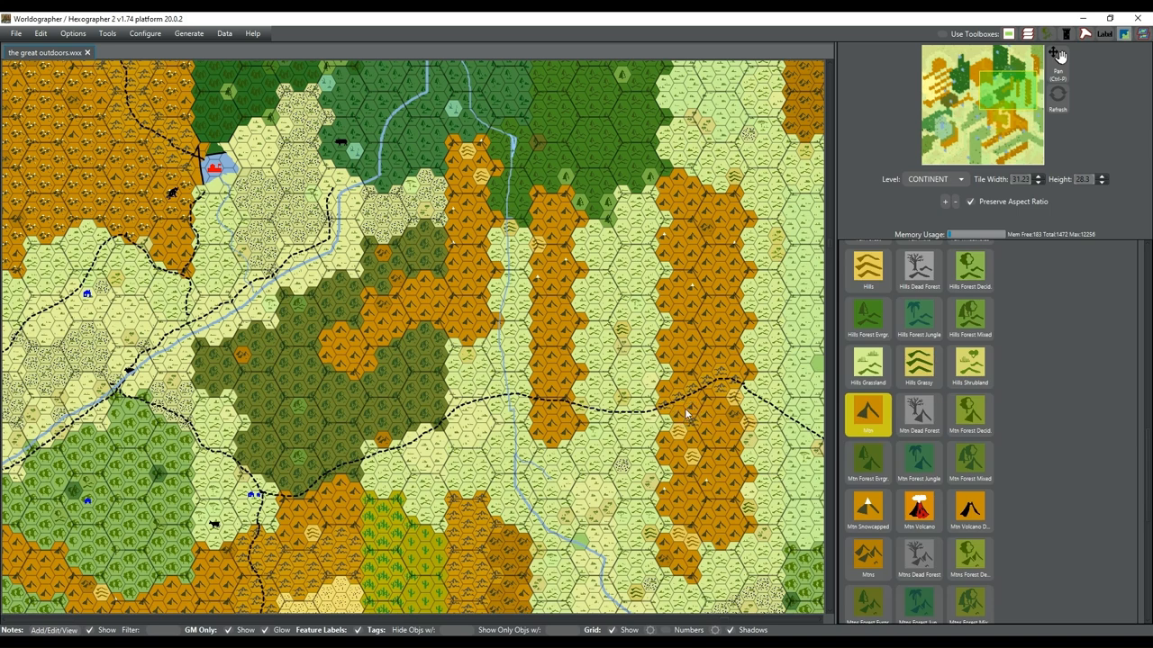
pyautogui.moveTo(743, 449)
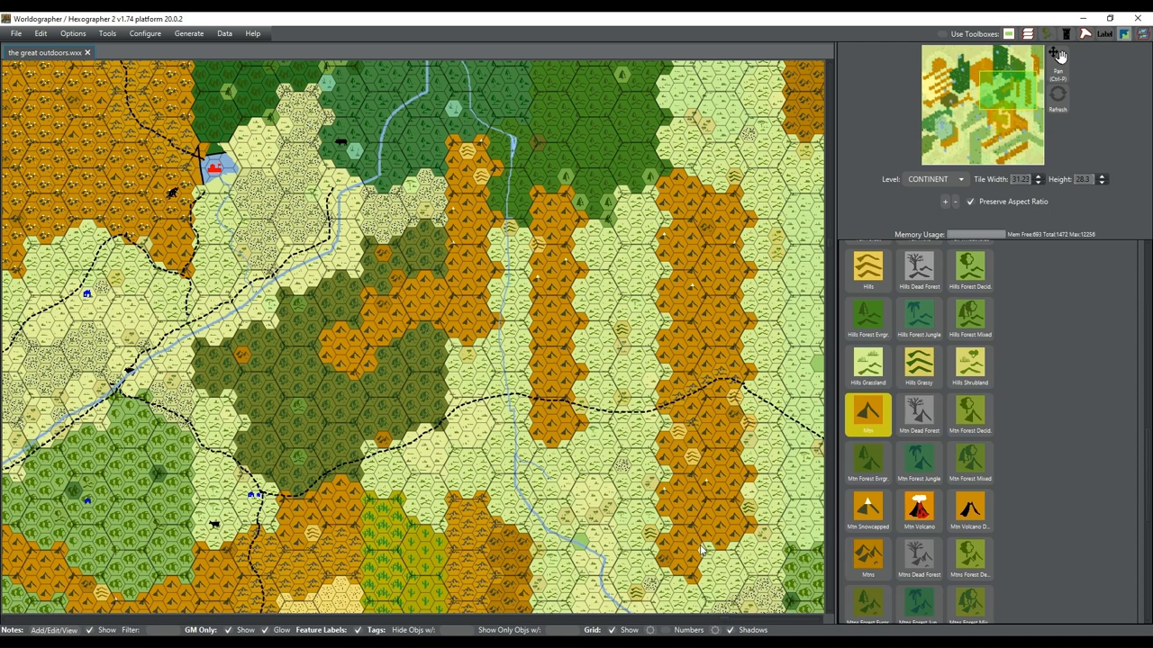
pyautogui.moveTo(783, 462)
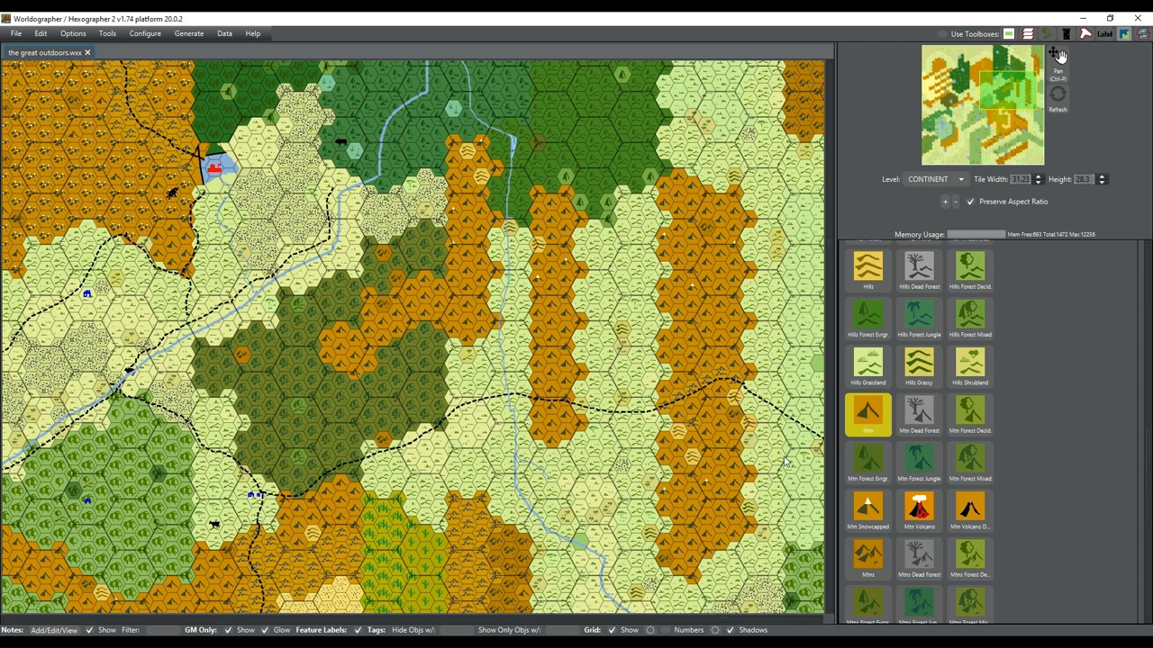
pyautogui.moveTo(730, 466)
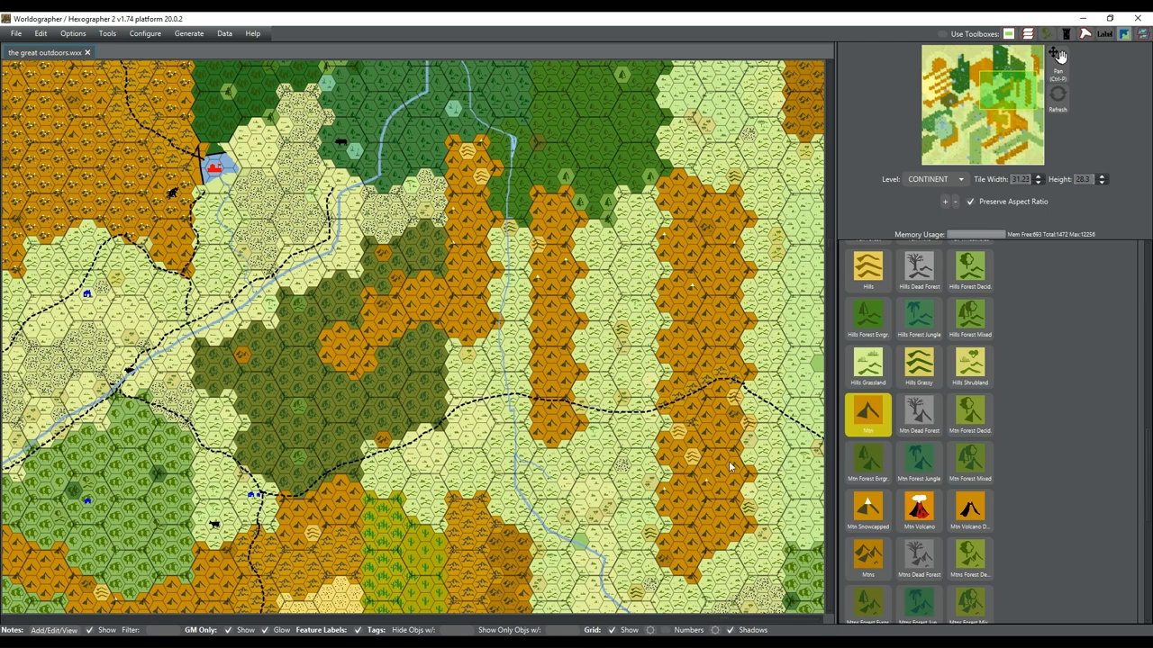
pyautogui.click(868, 414)
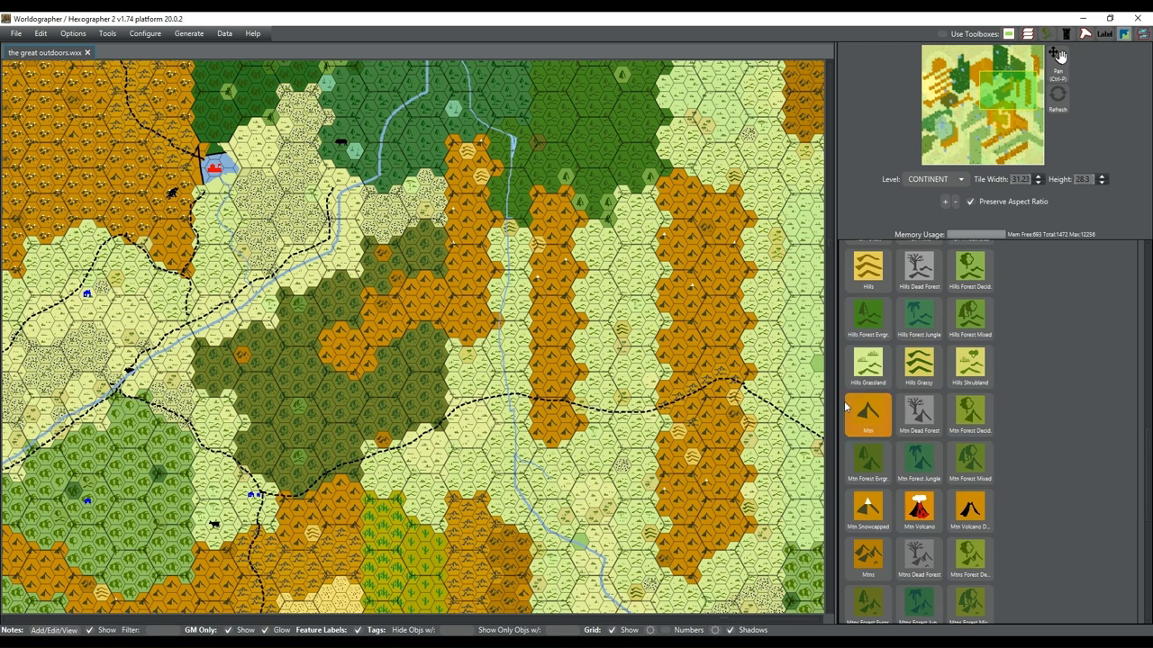
pyautogui.click(867, 415)
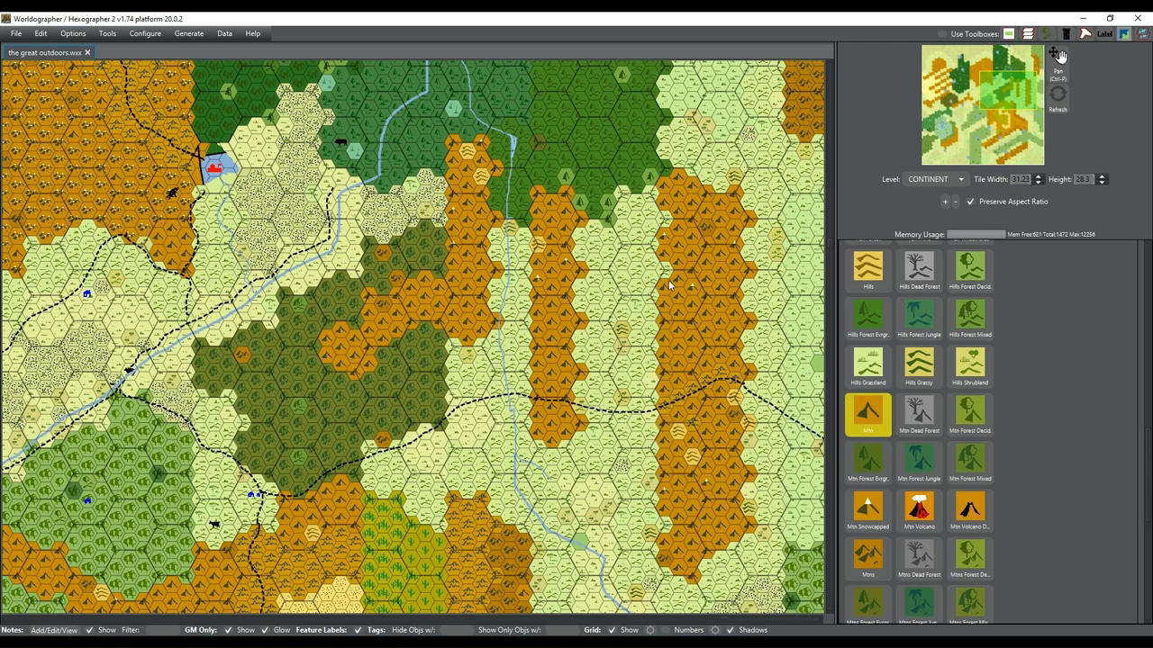
pyautogui.moveTo(771, 247)
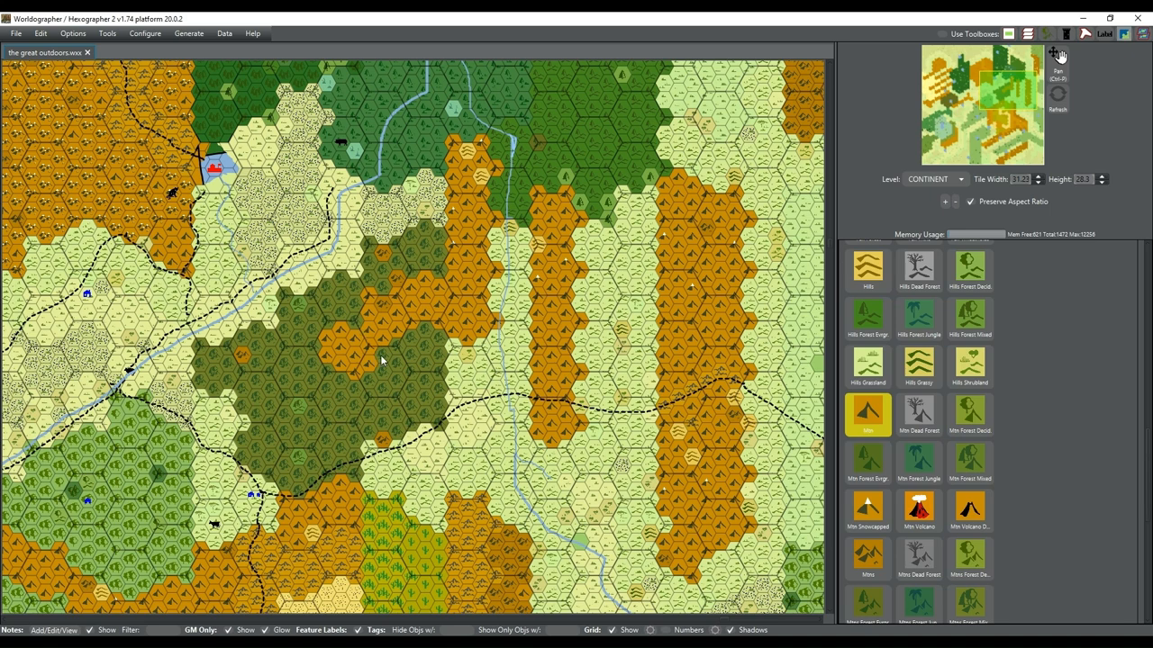
pyautogui.moveTo(826, 237)
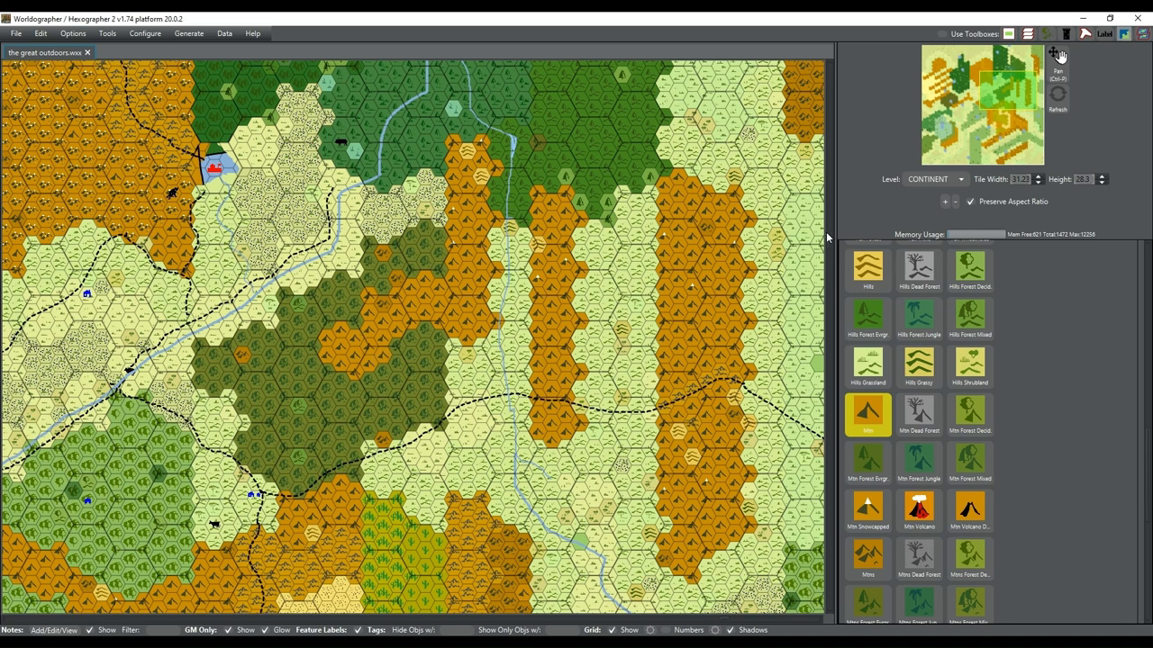
pyautogui.moveTo(977, 113)
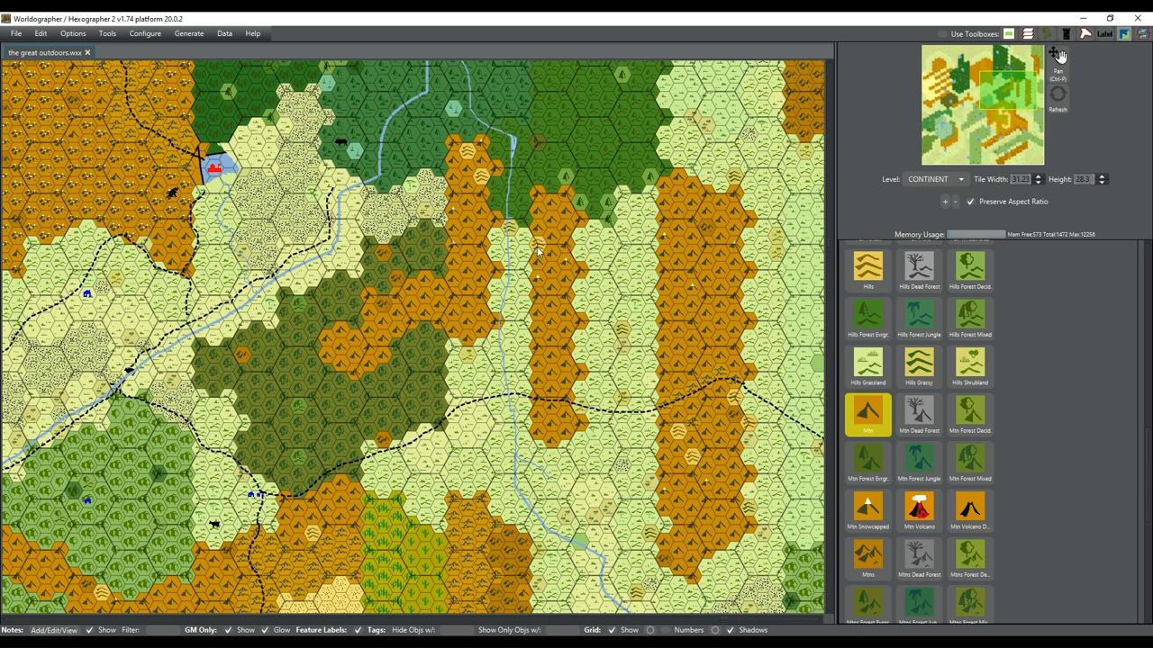
pyautogui.moveTo(936, 99)
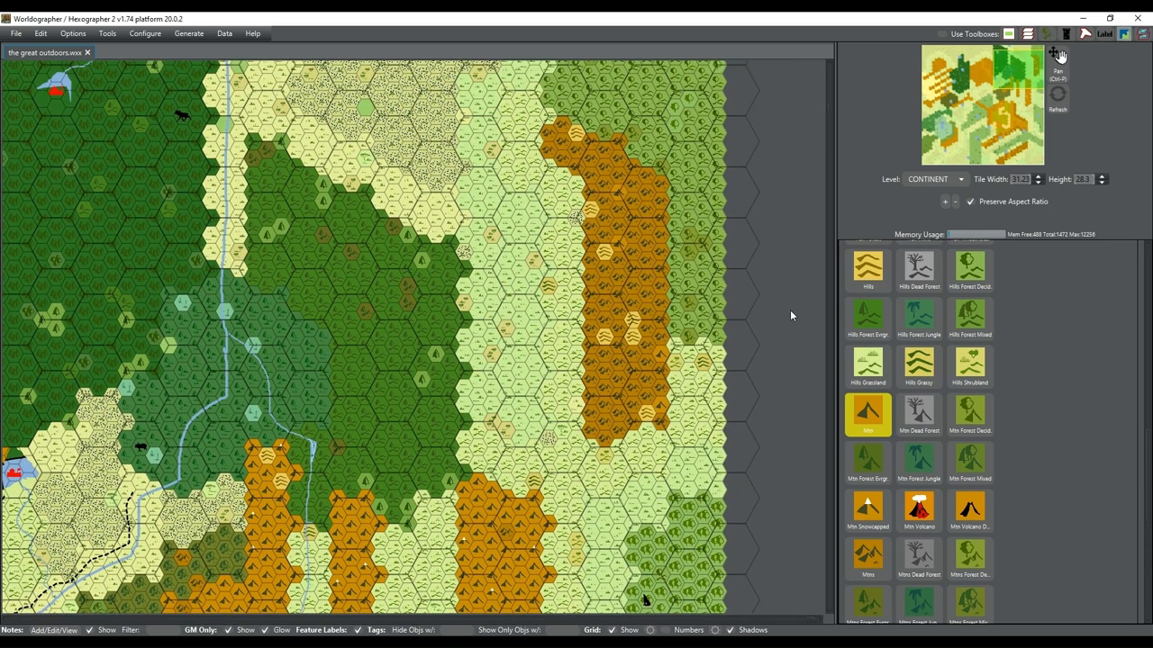
pyautogui.moveTo(645, 354)
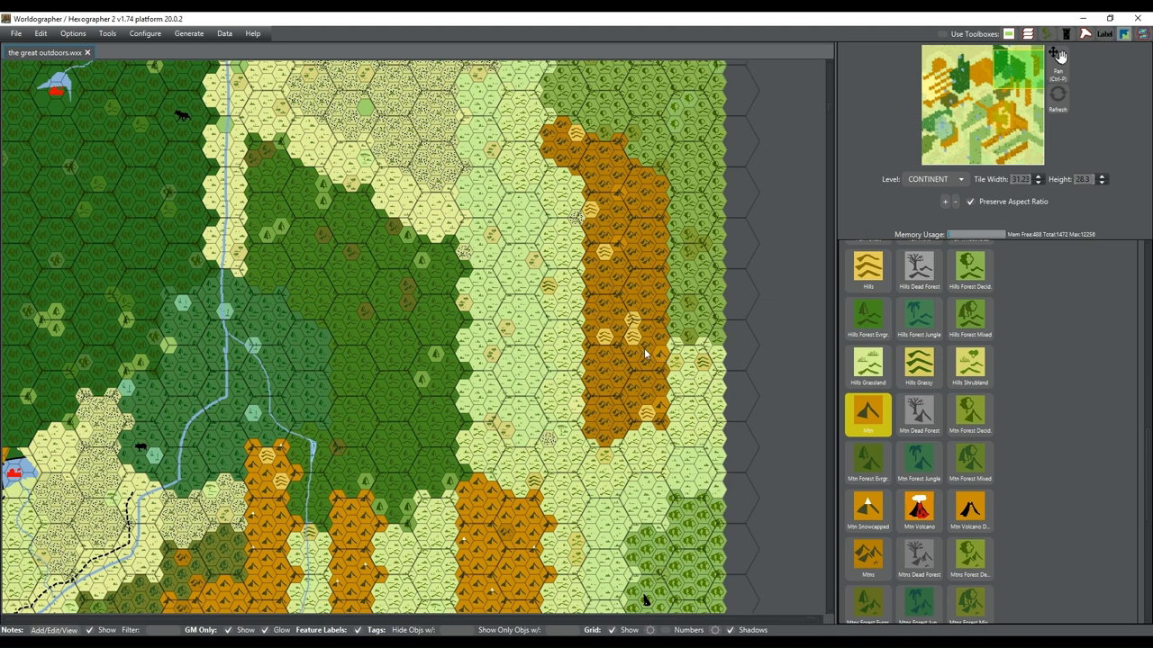
pyautogui.moveTo(738, 369)
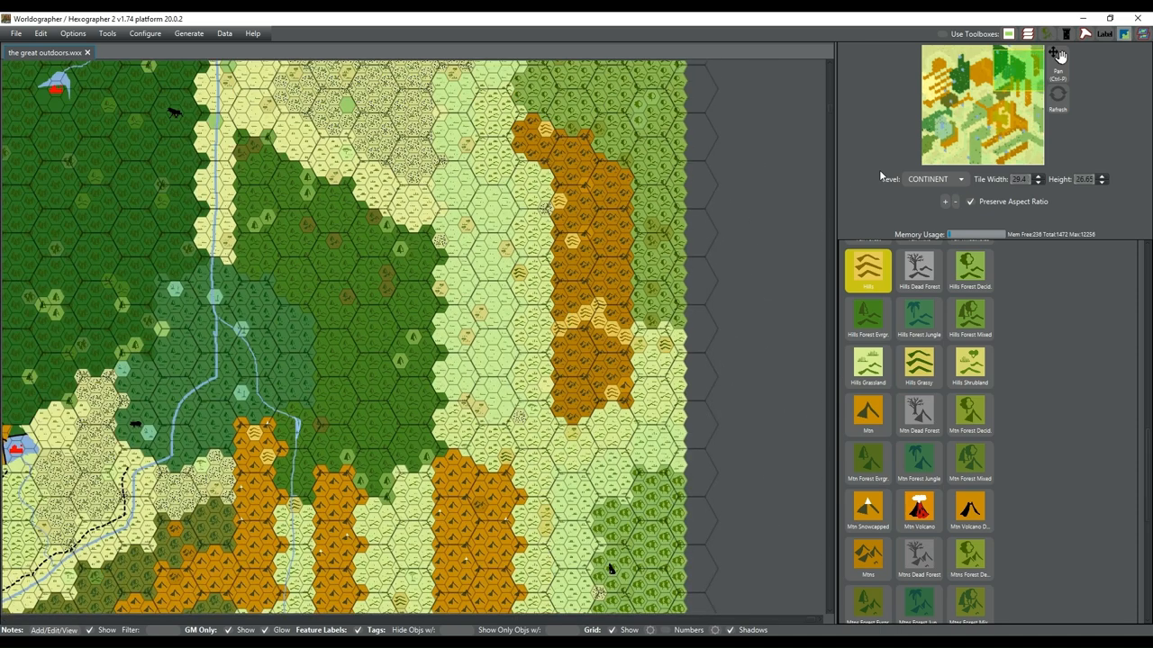
pyautogui.moveTo(1022, 84)
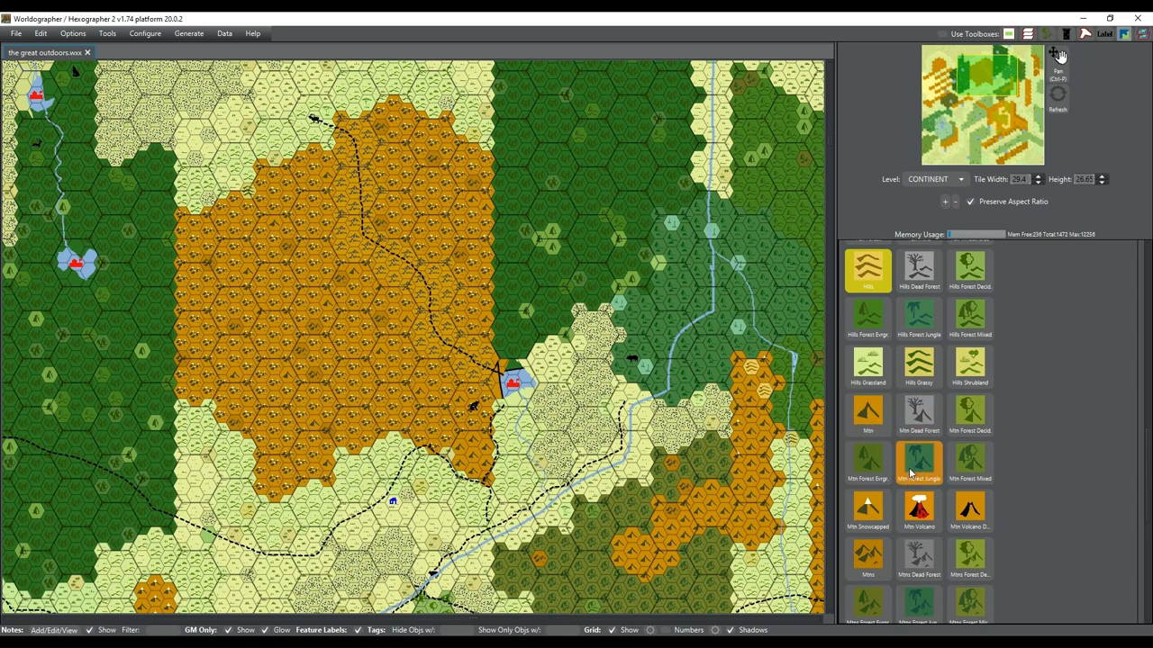
# Scroll the palette and select the Mtns Snowcapped terrain tile
pyautogui.scroll(-3)
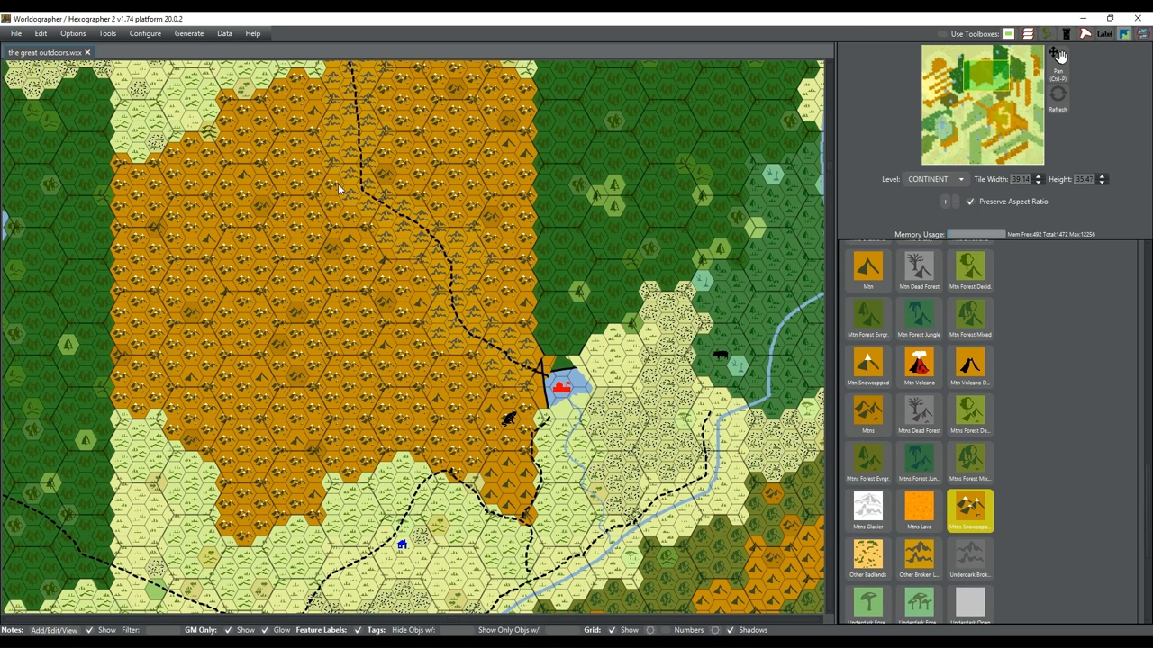
pyautogui.moveTo(385, 243)
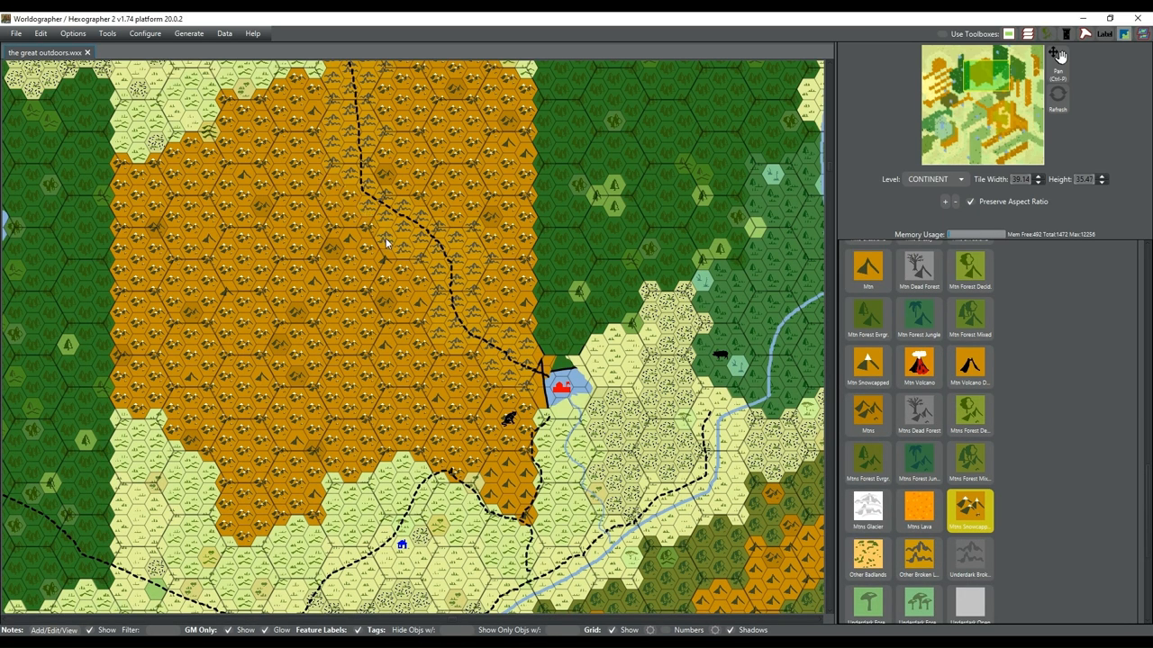
pyautogui.moveTo(389, 245)
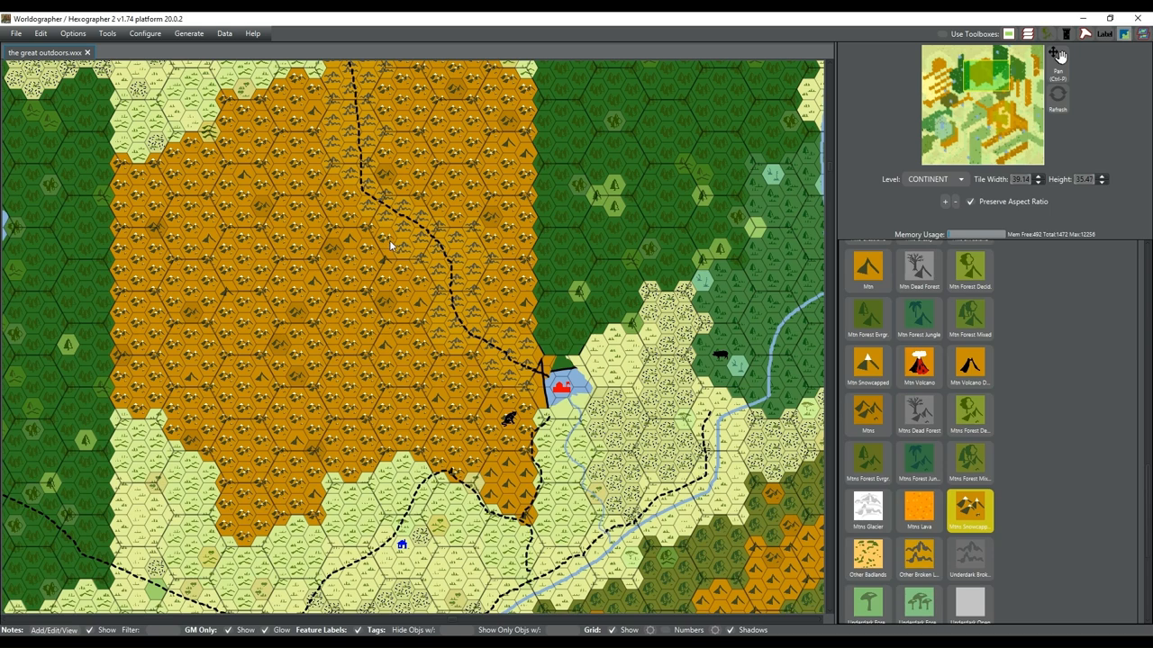
pyautogui.moveTo(369, 216)
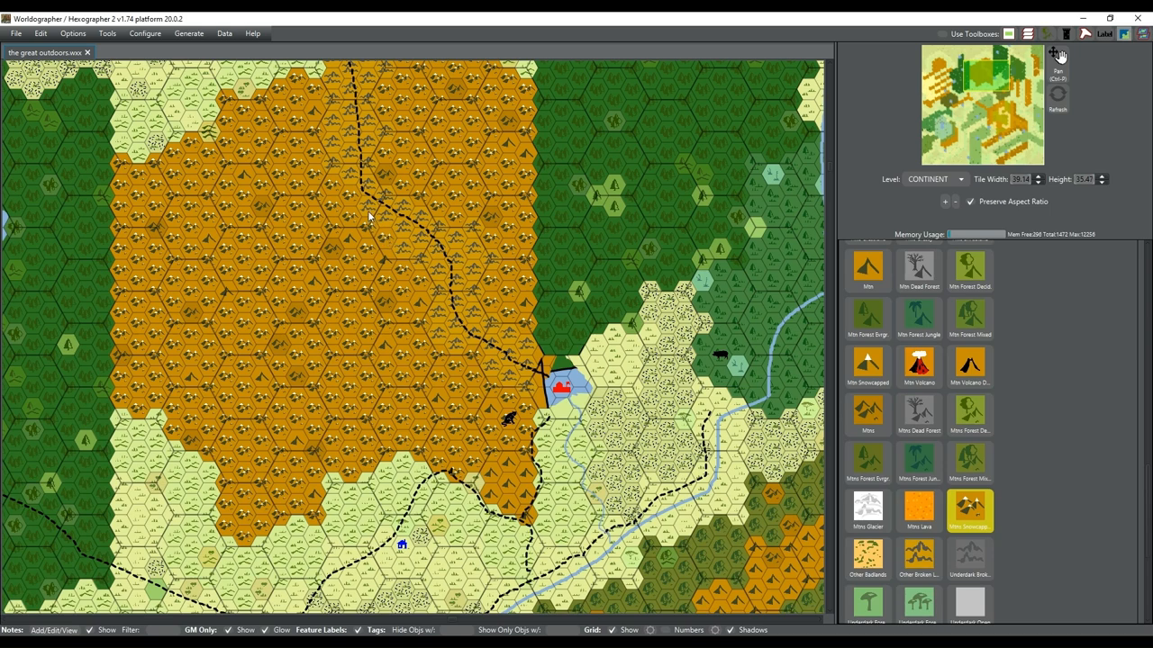
pyautogui.moveTo(398, 241)
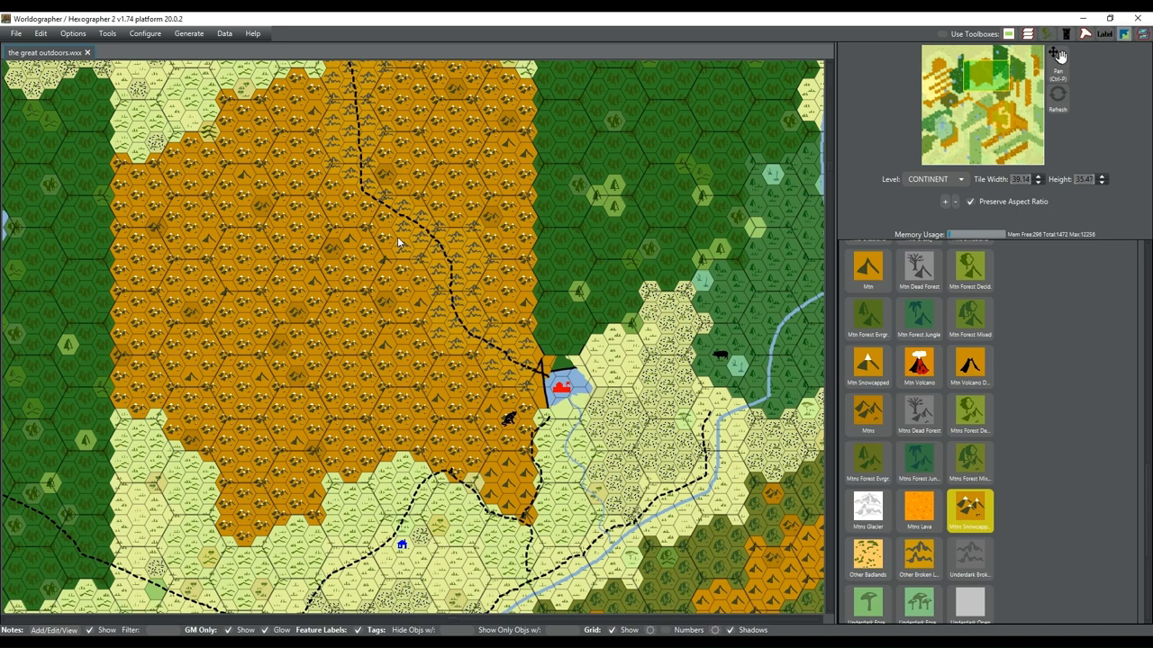
pyautogui.moveTo(417, 262)
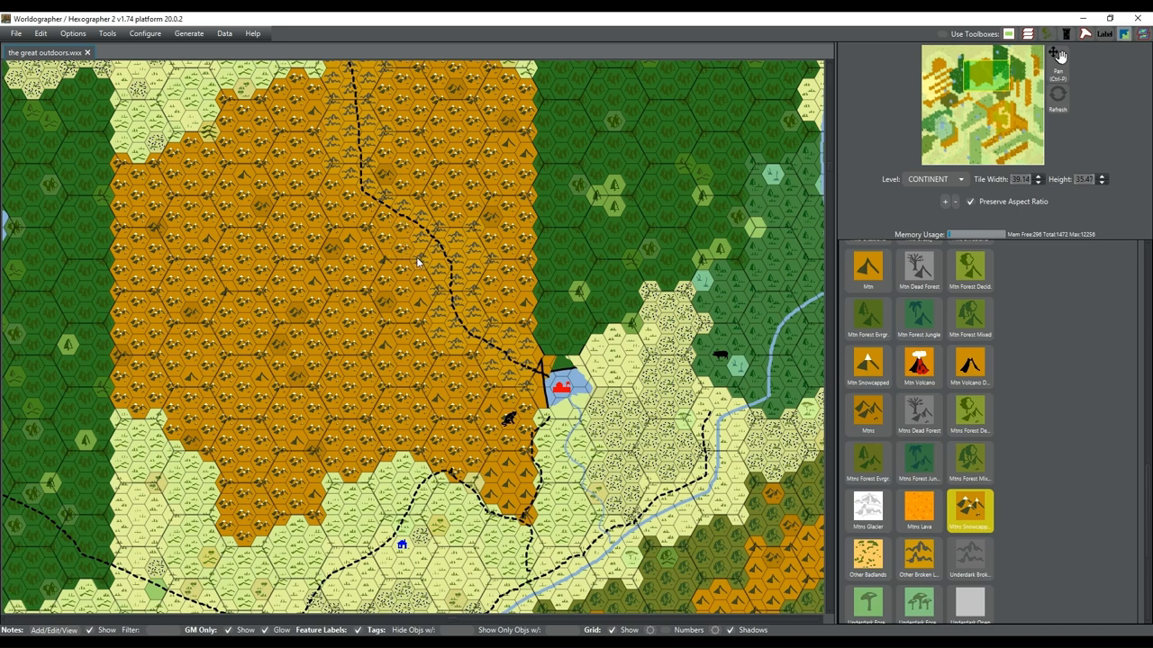
pyautogui.moveTo(446, 257)
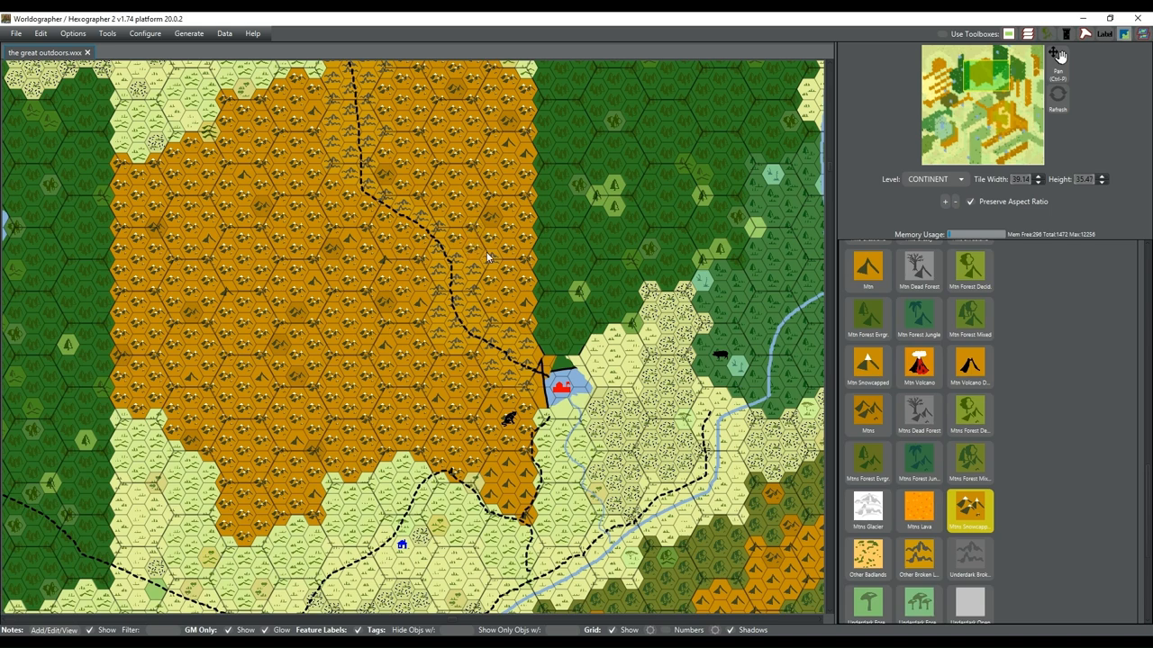
pyautogui.moveTo(474, 273)
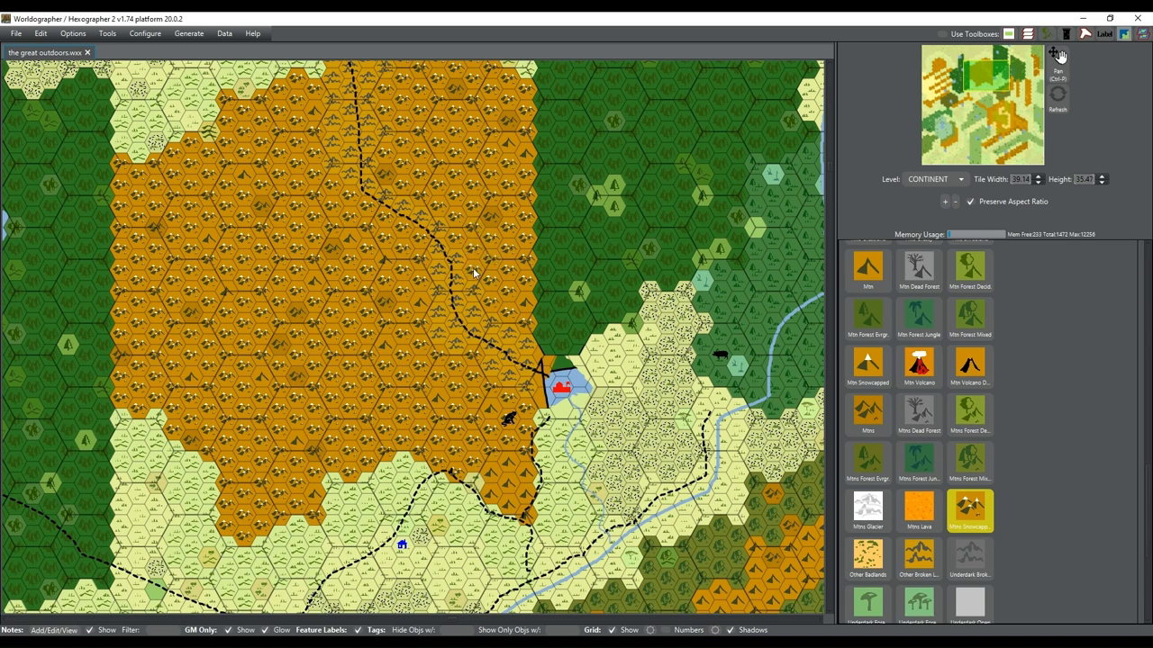
pyautogui.moveTo(439, 299)
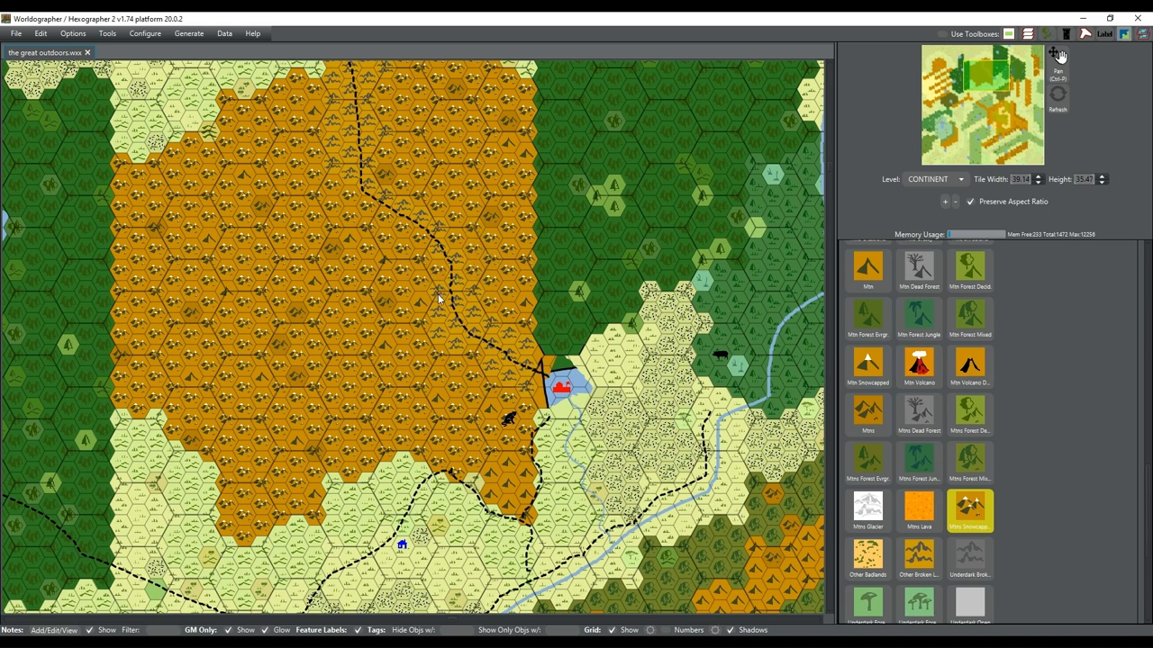
pyautogui.moveTo(438, 335)
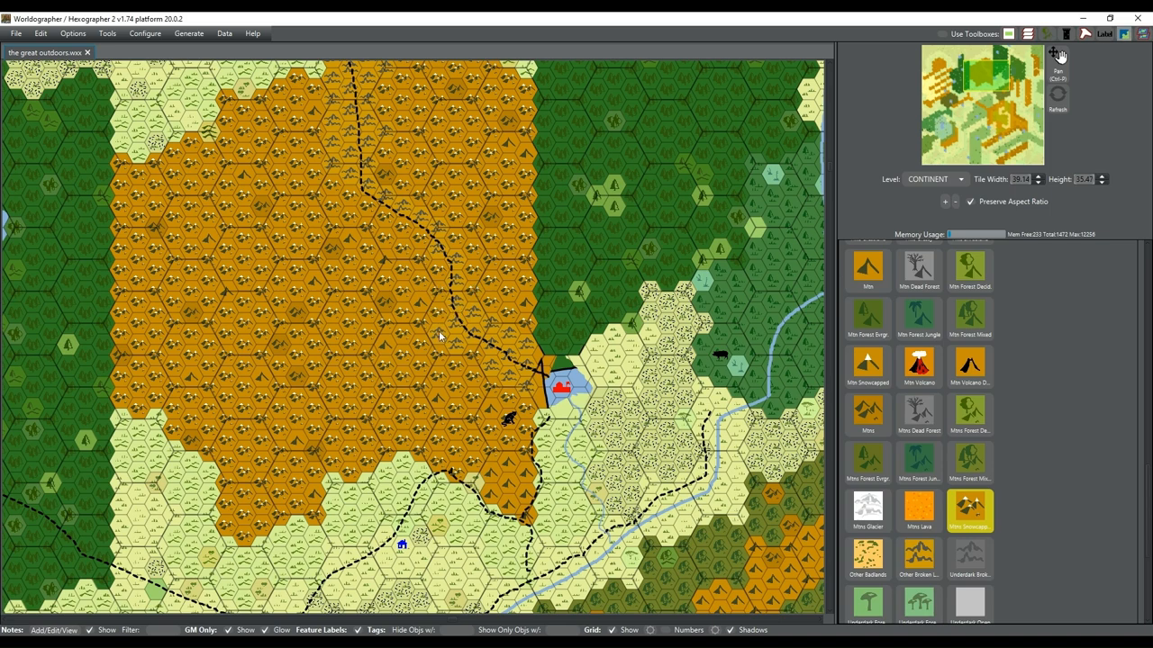
pyautogui.moveTo(507, 349)
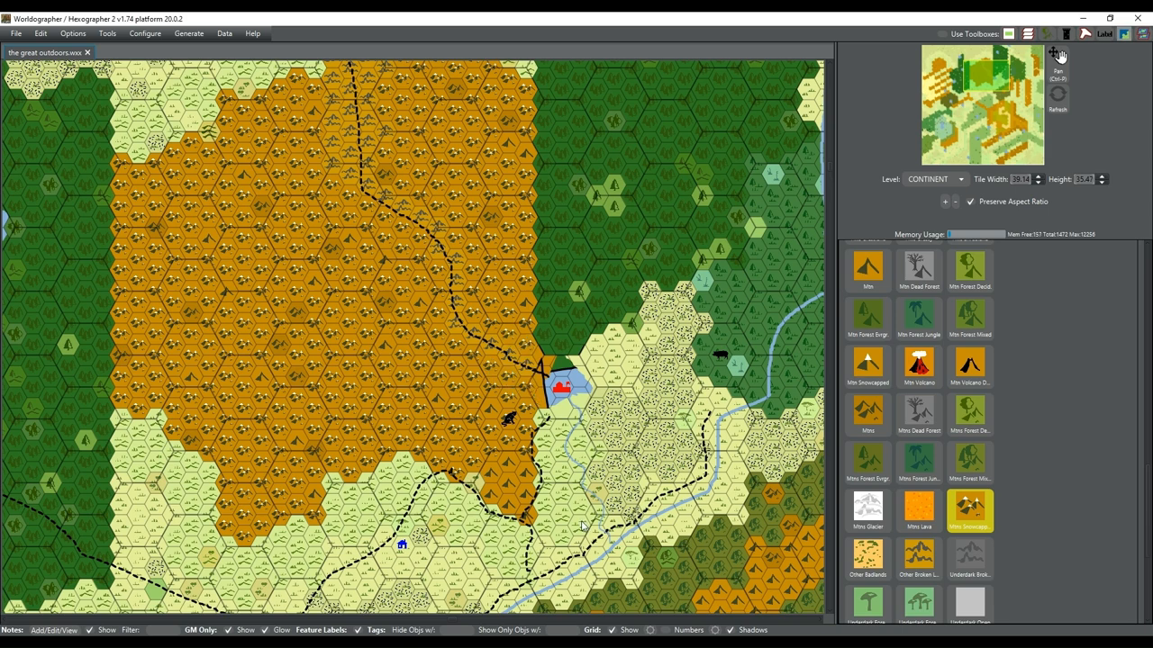
pyautogui.click(867, 462)
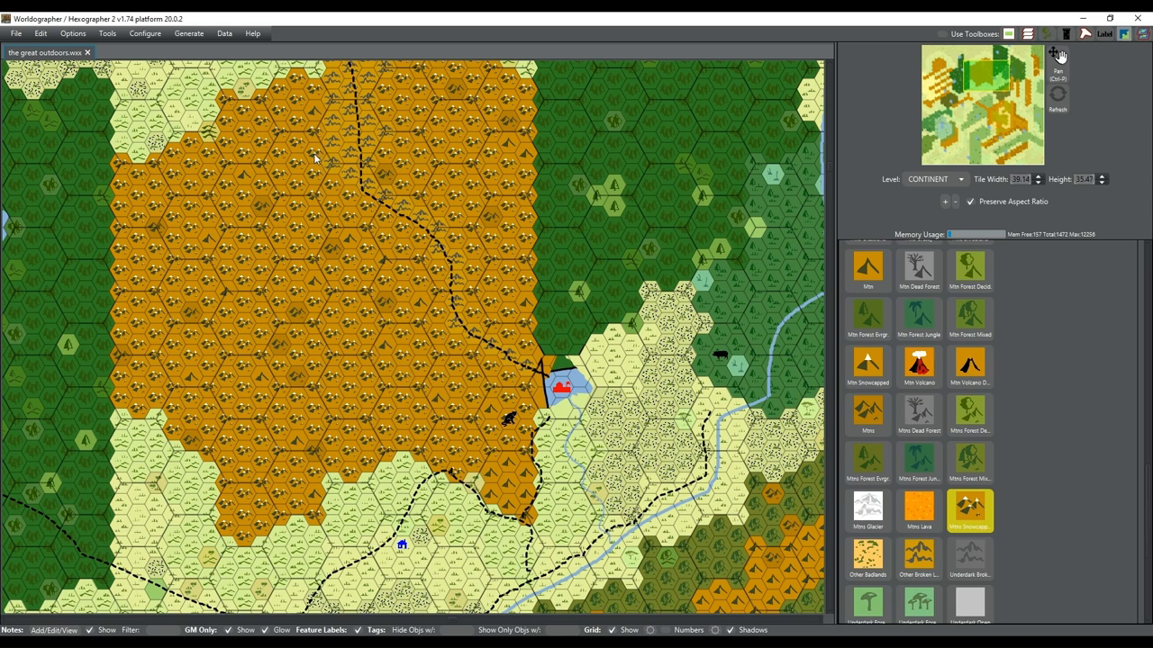
pyautogui.moveTo(347, 166)
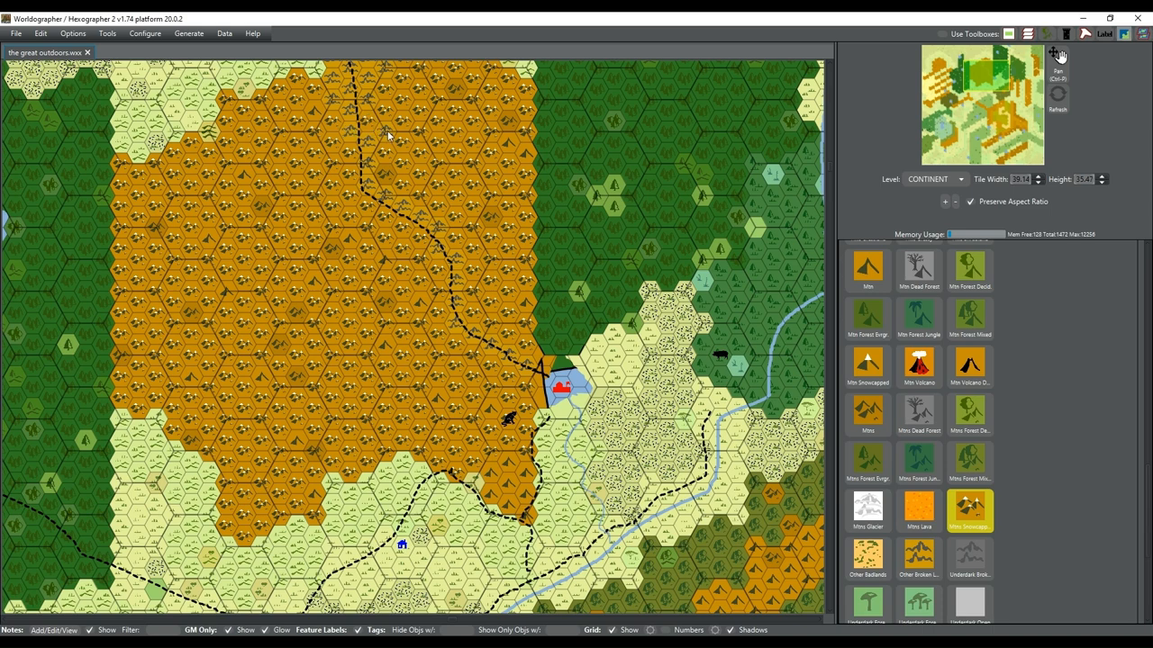
pyautogui.moveTo(367, 106)
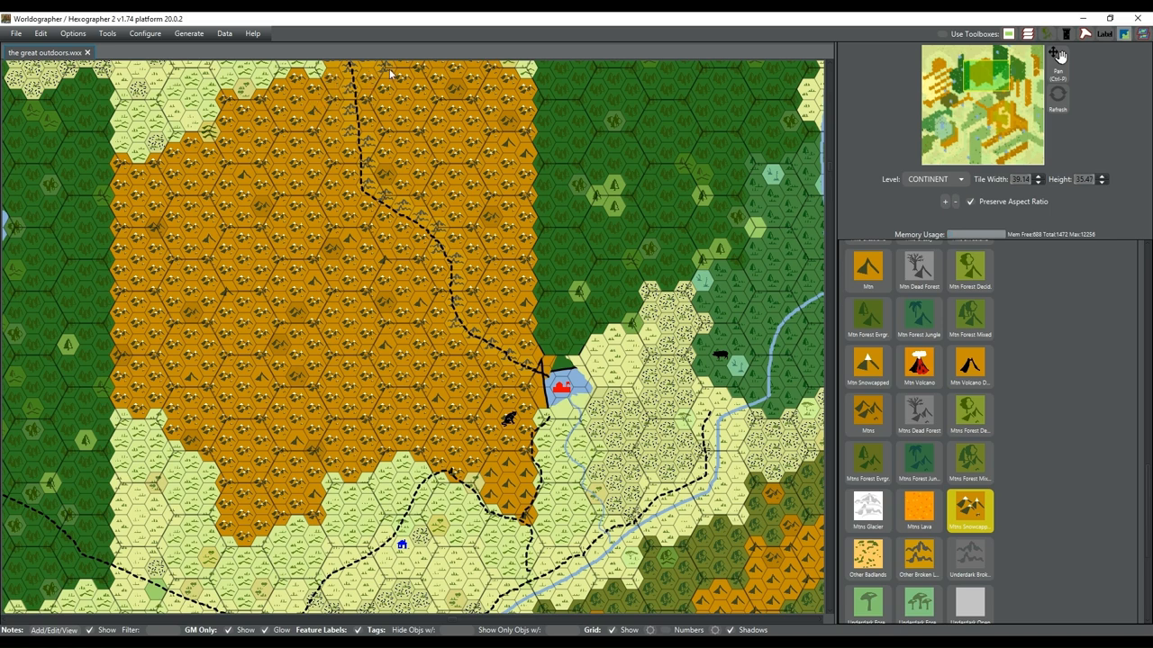
pyautogui.moveTo(980, 81)
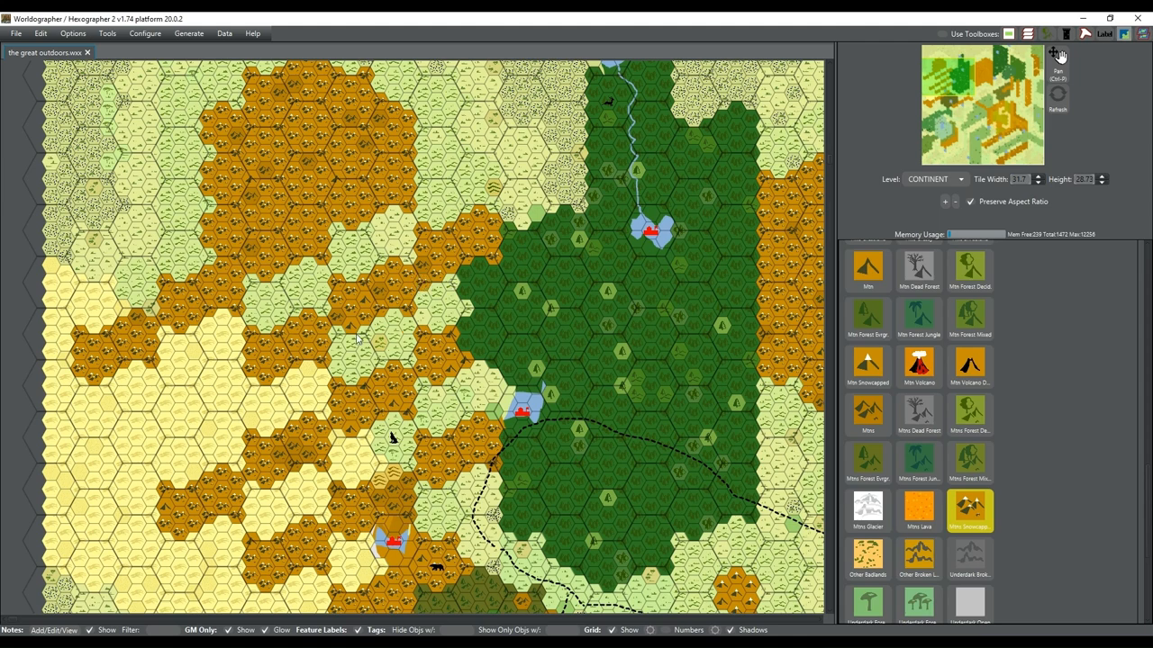
pyautogui.moveTo(295, 391)
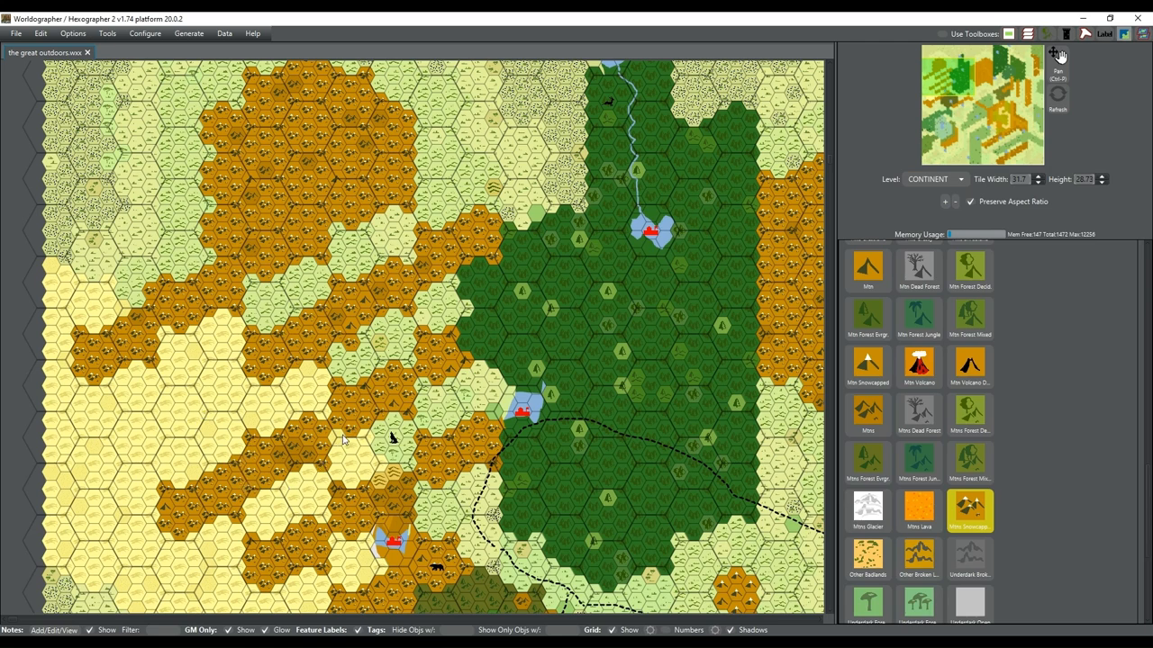
pyautogui.moveTo(325, 423)
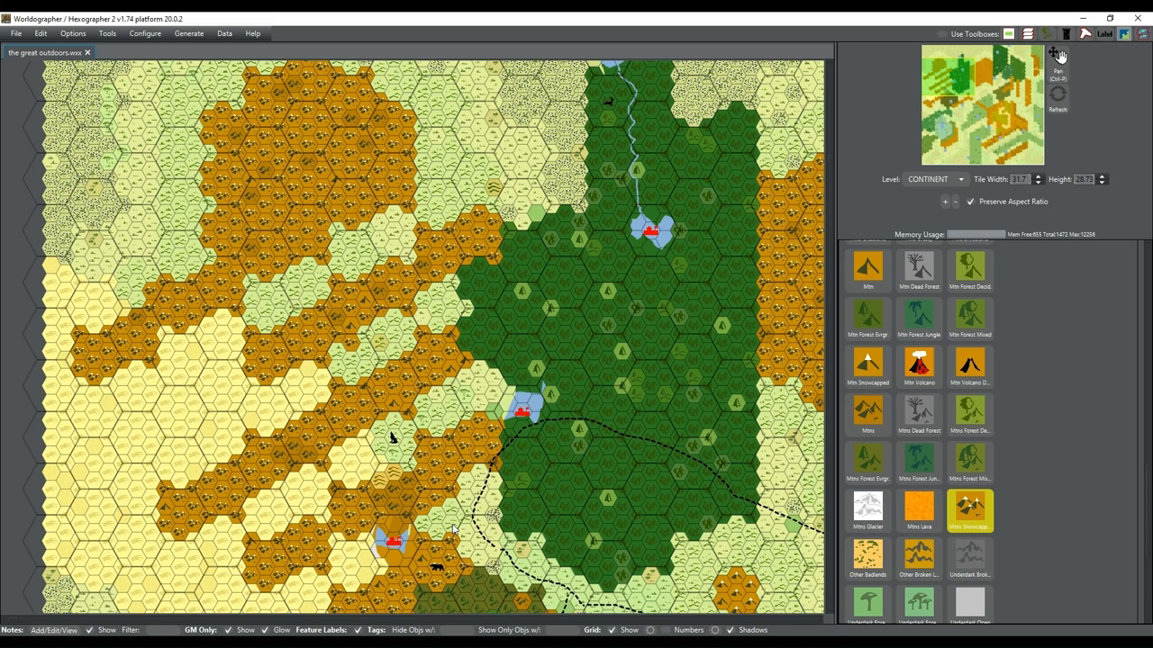
pyautogui.moveTo(324, 502)
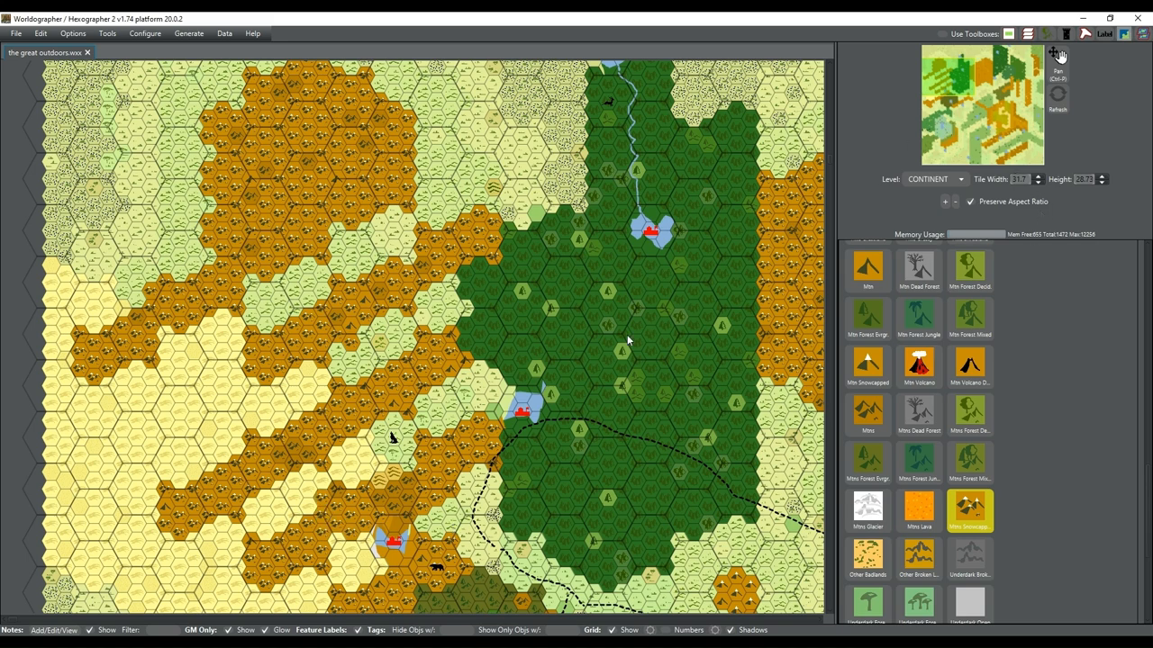
pyautogui.moveTo(306, 579)
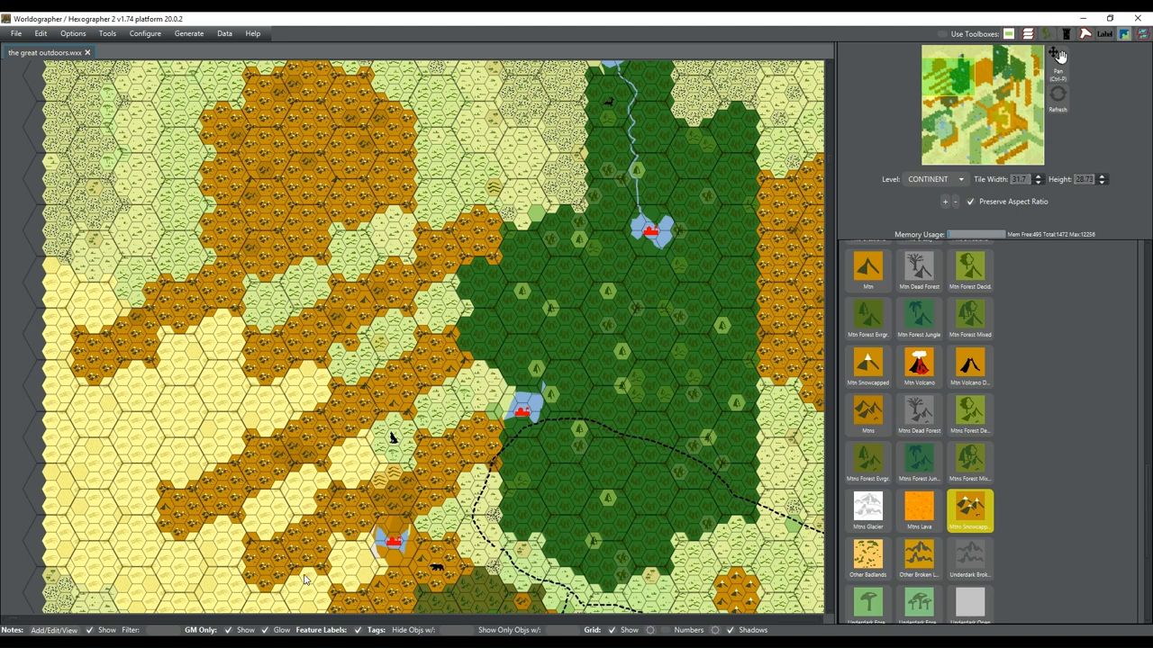
pyautogui.moveTo(298, 591)
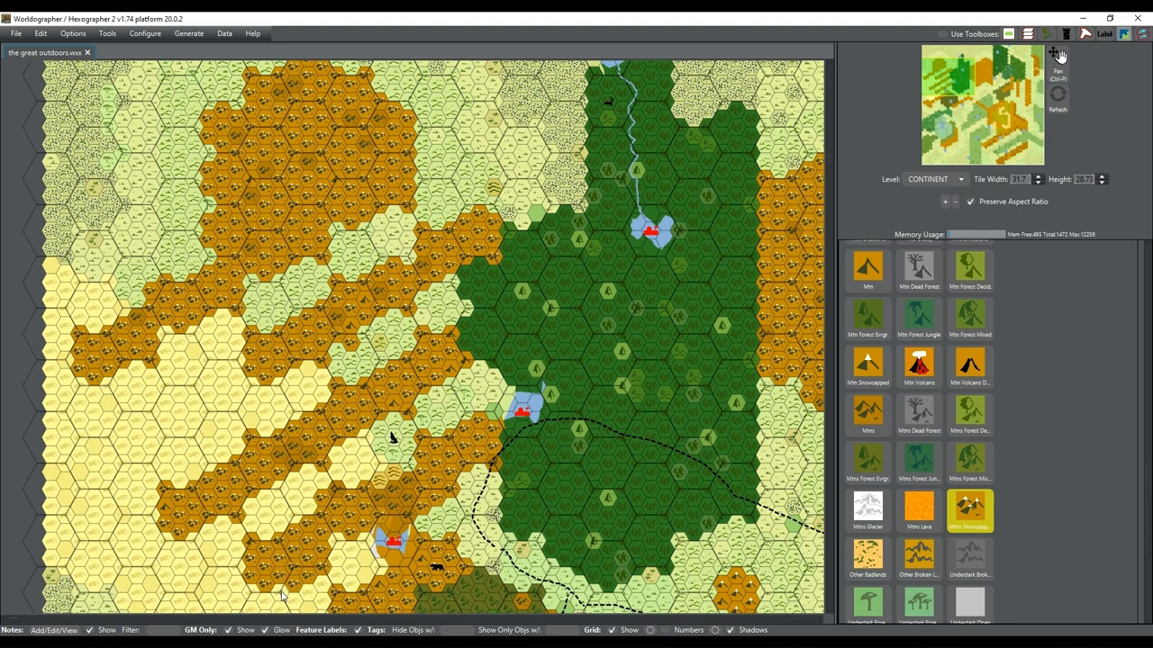
pyautogui.moveTo(821, 164)
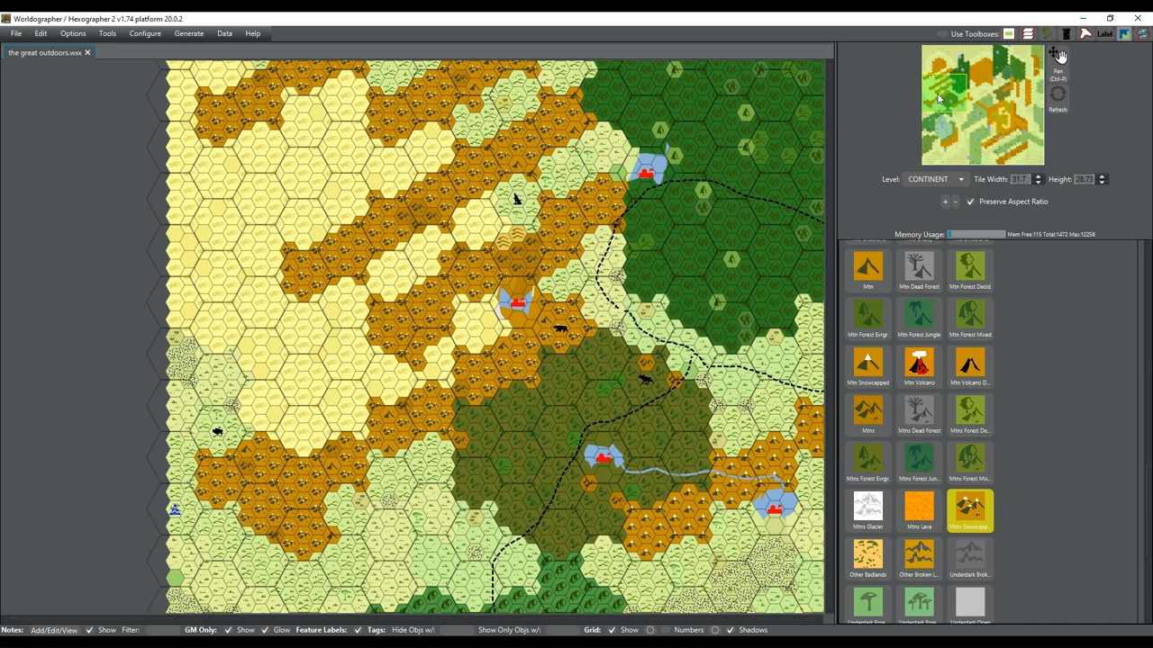
pyautogui.moveTo(431, 356)
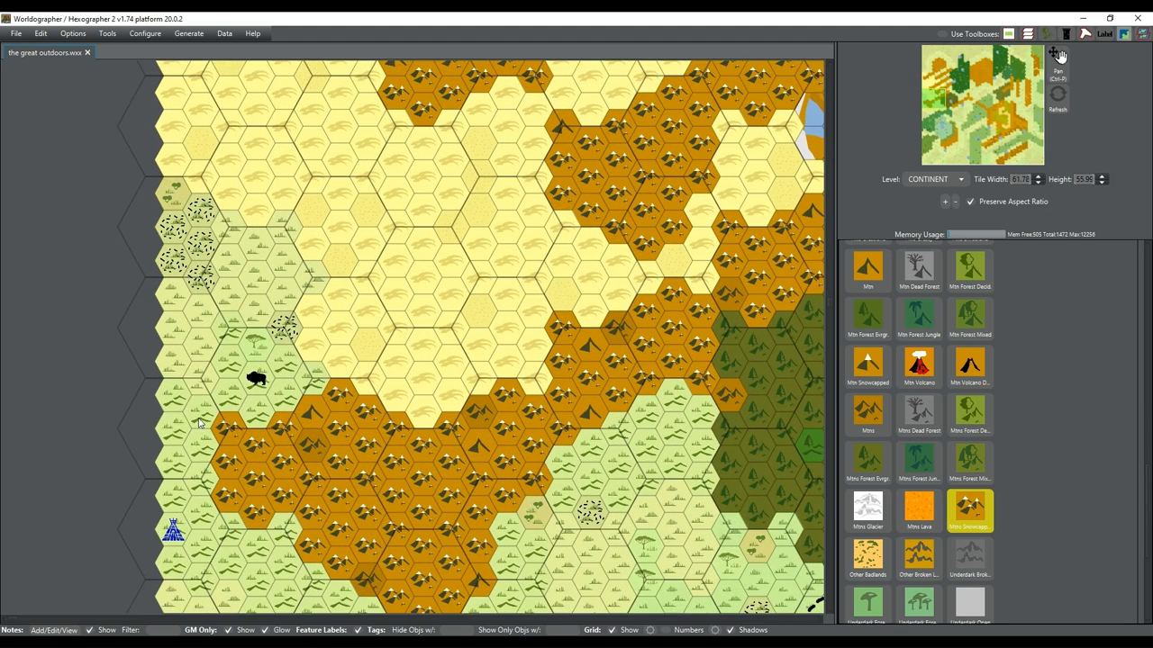
pyautogui.scroll(3)
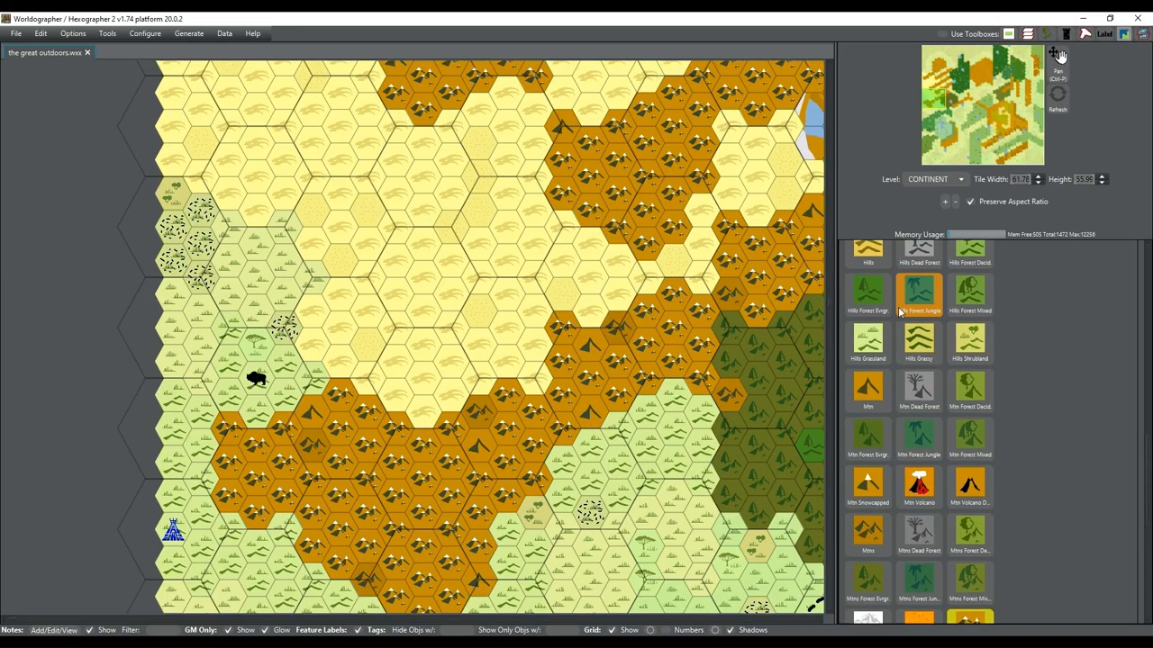